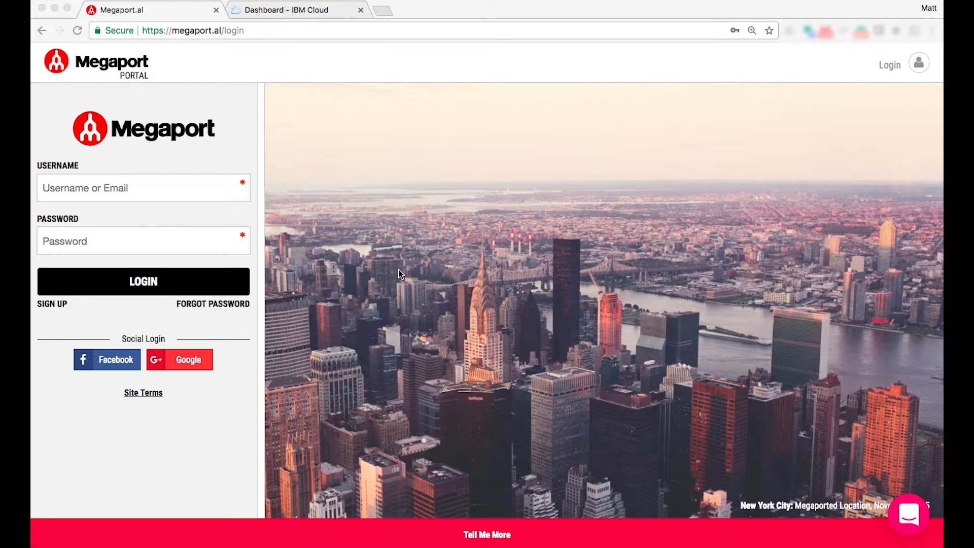
mouse_move(221, 60)
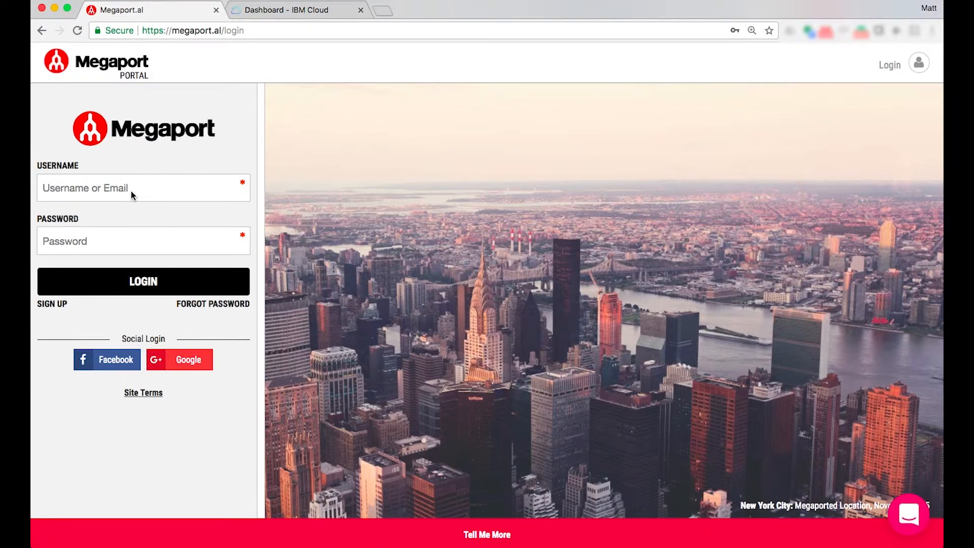
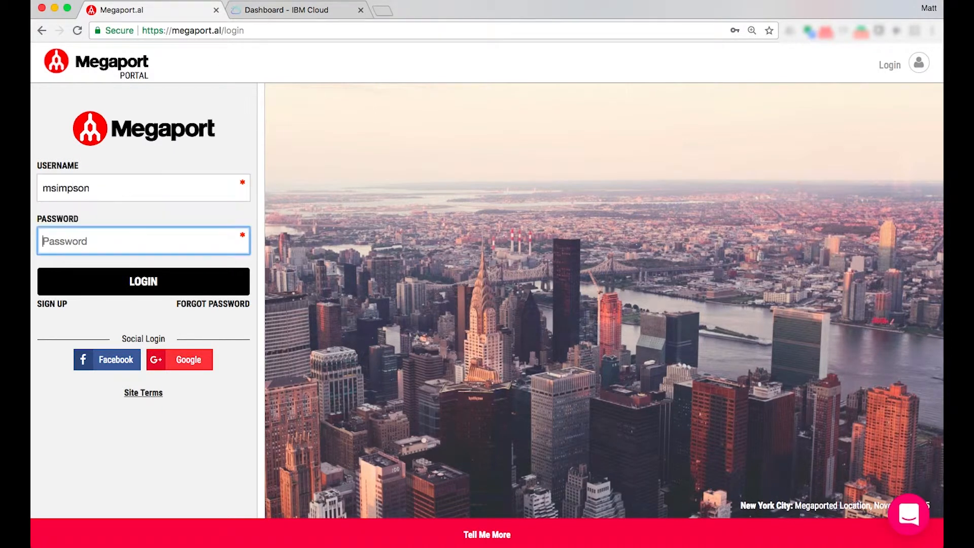
text(password)
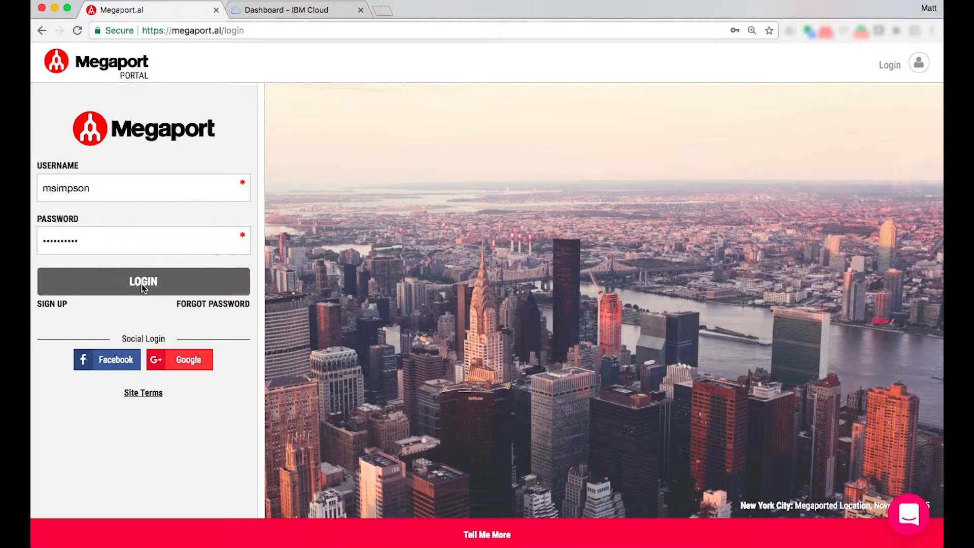
click(143, 281)
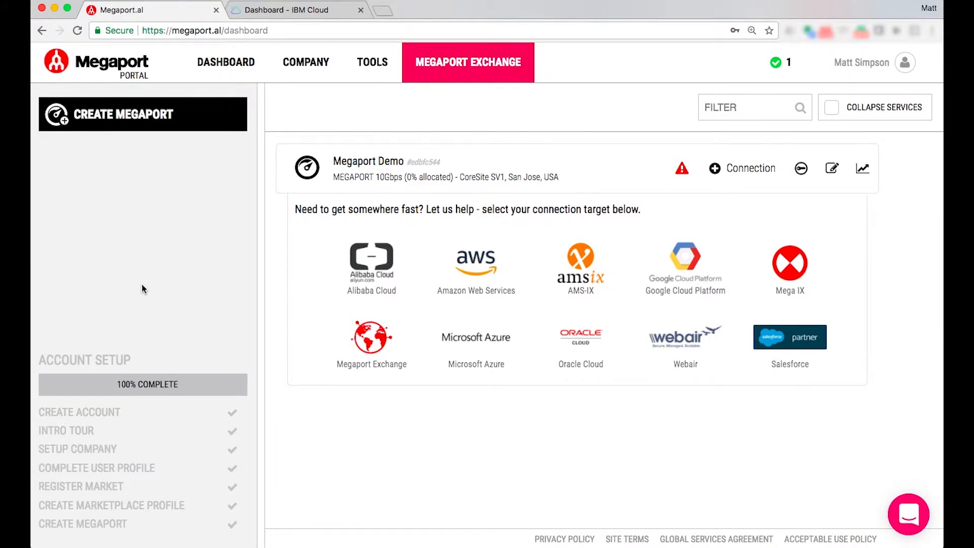
Start a new Megaport and filter the location list to USA sites matching 'da'.
click(142, 115)
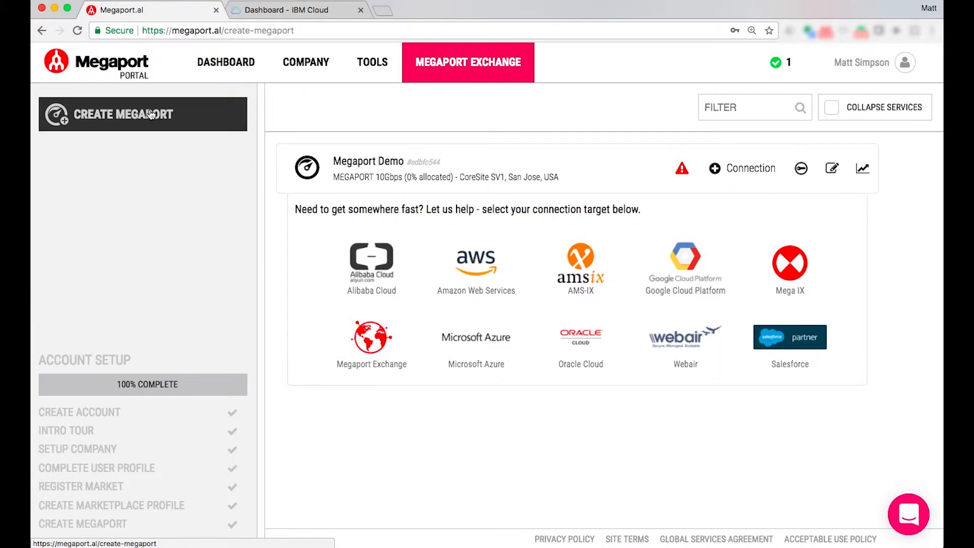
click(142, 114)
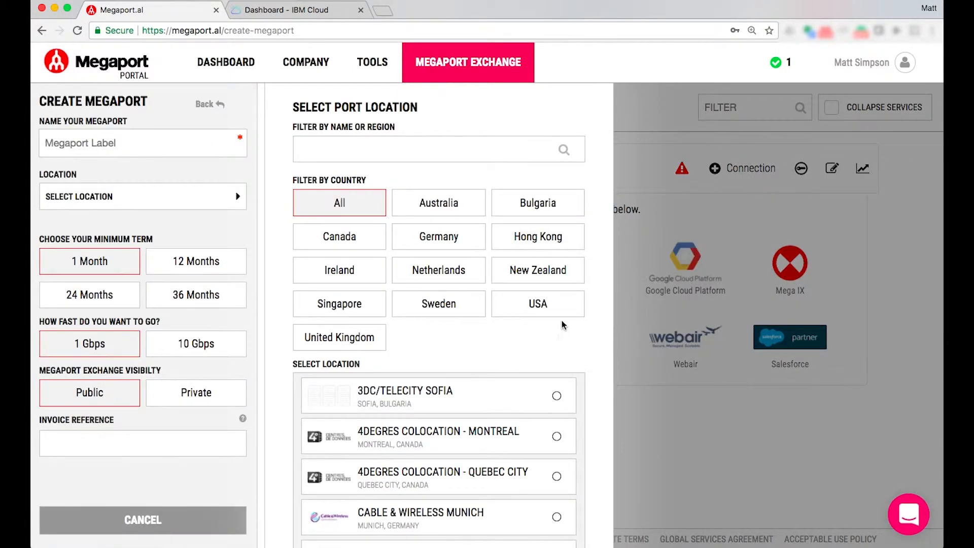
click(538, 303)
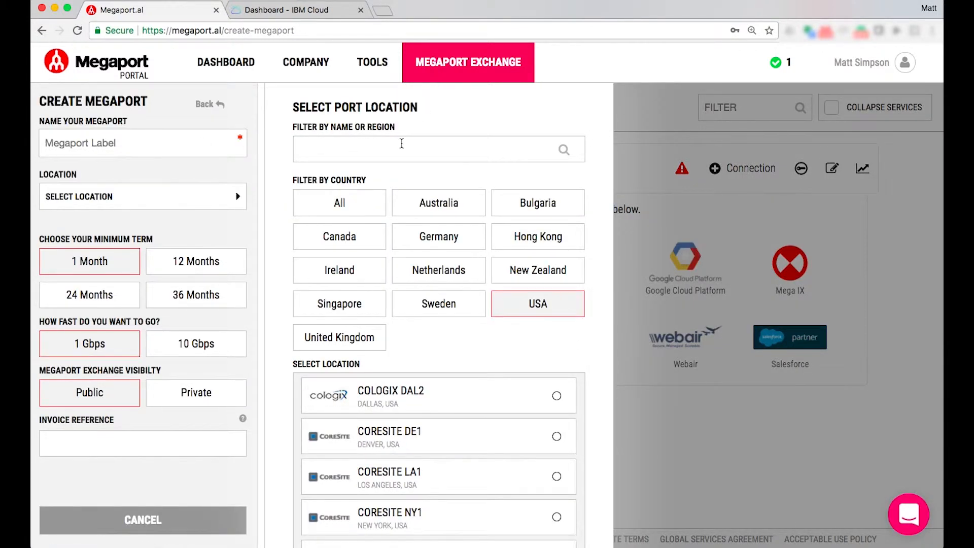
click(435, 149)
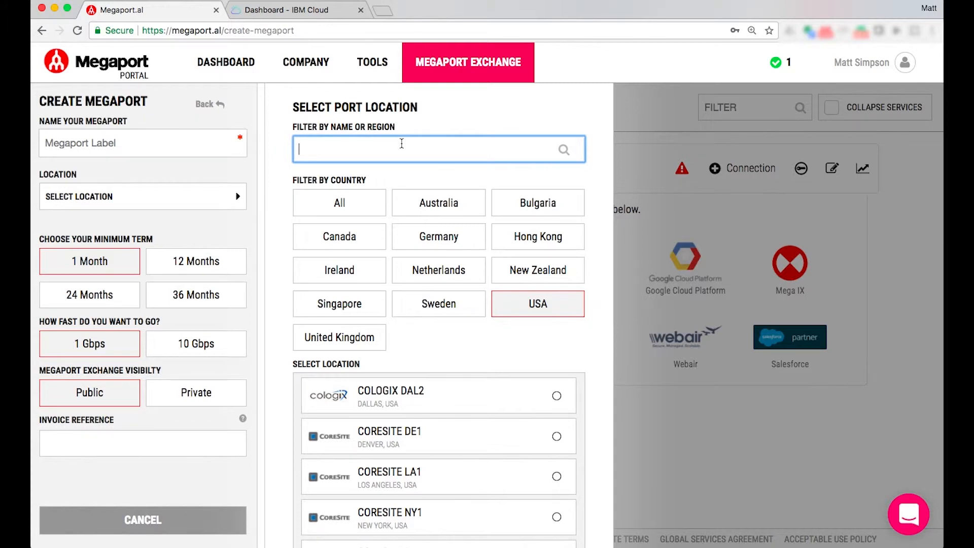
text(d)
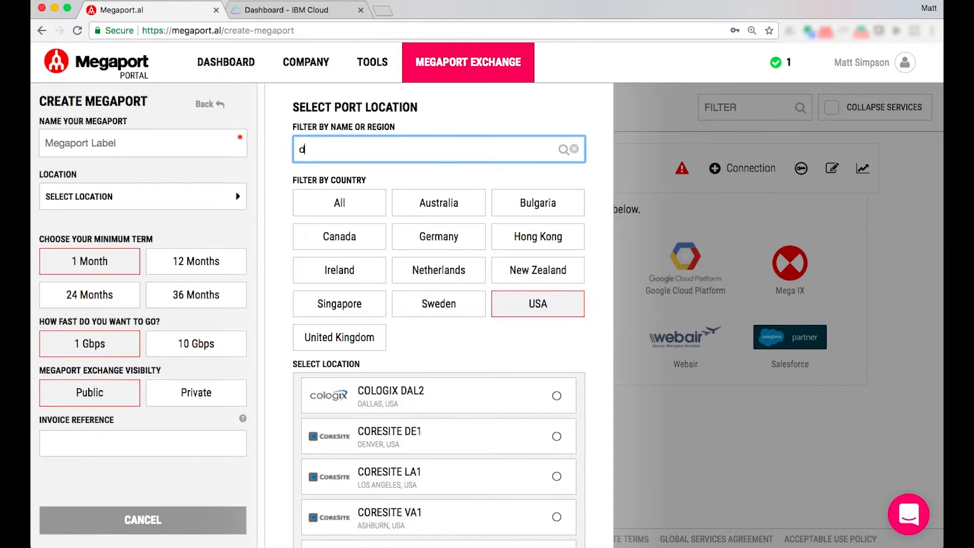
text(allas)
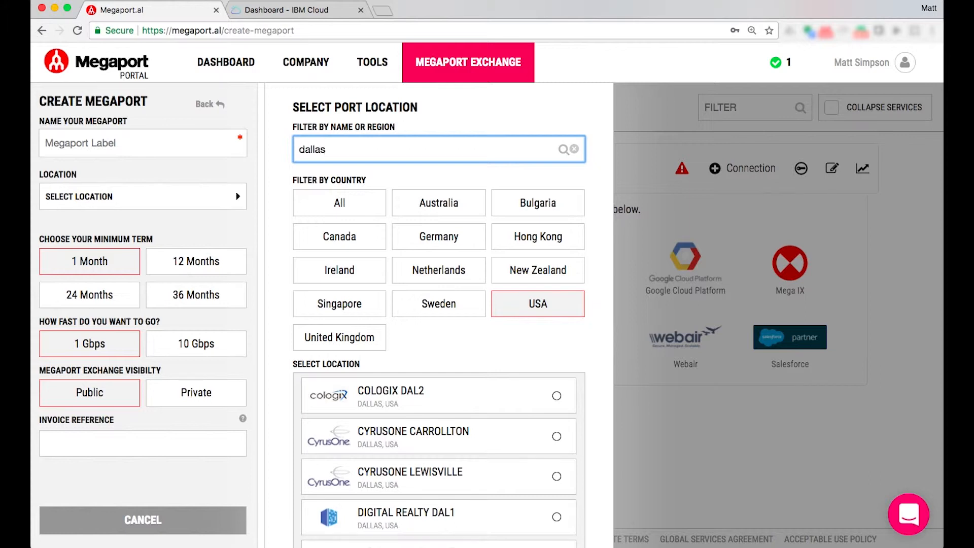
Choose QTS Dallas from the filtered list as the port location.
scroll(down, 3)
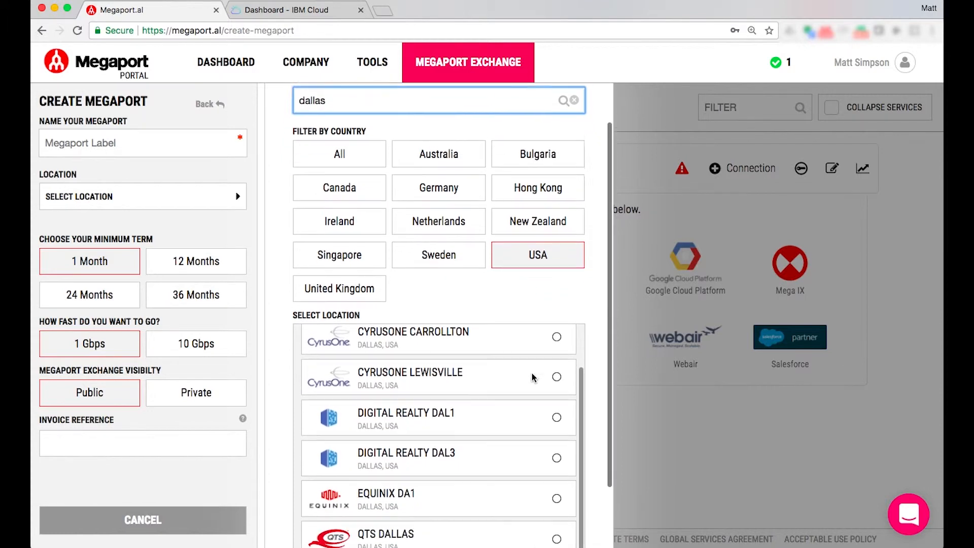
scroll(down, 3)
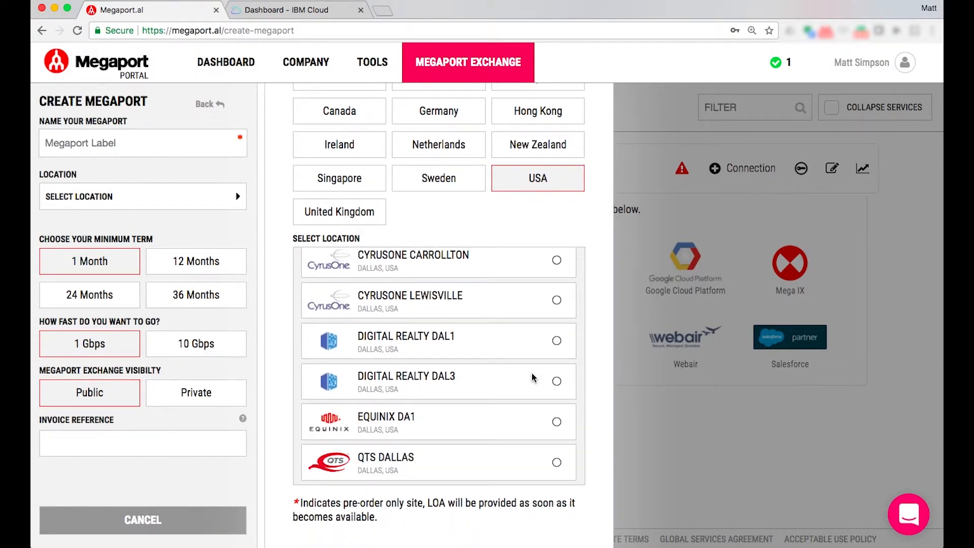
click(556, 461)
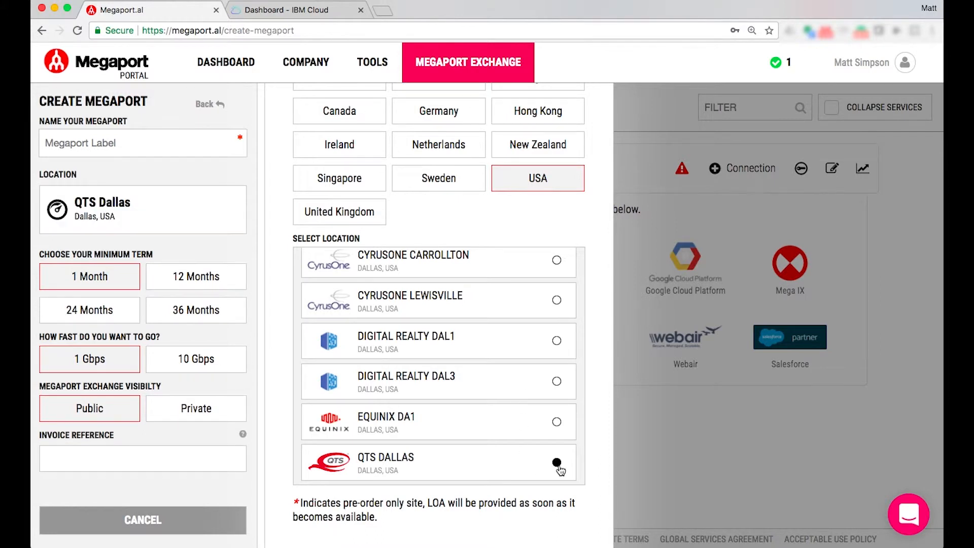
Name the port 'Megaport Demo' and set its speed to 10 Gbps with private visibility.
click(556, 462)
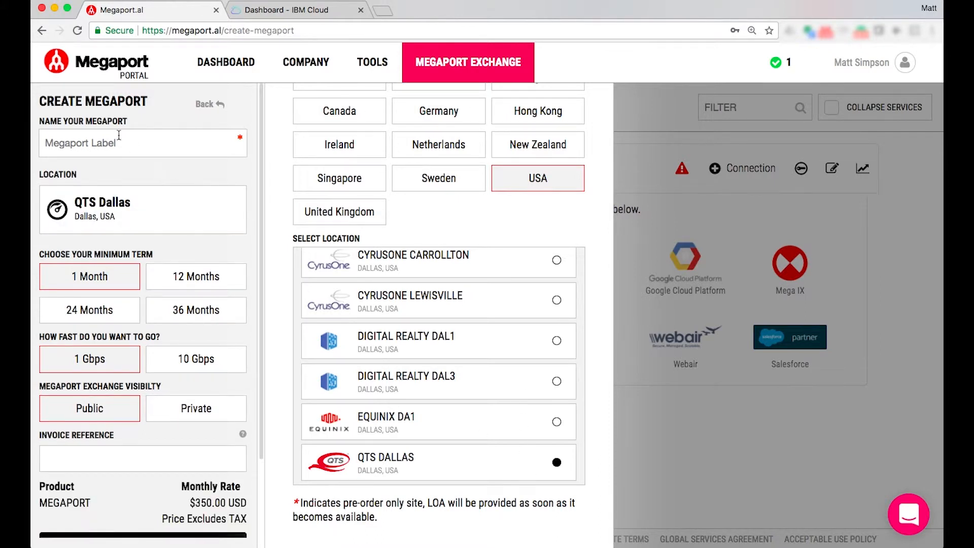
click(143, 143)
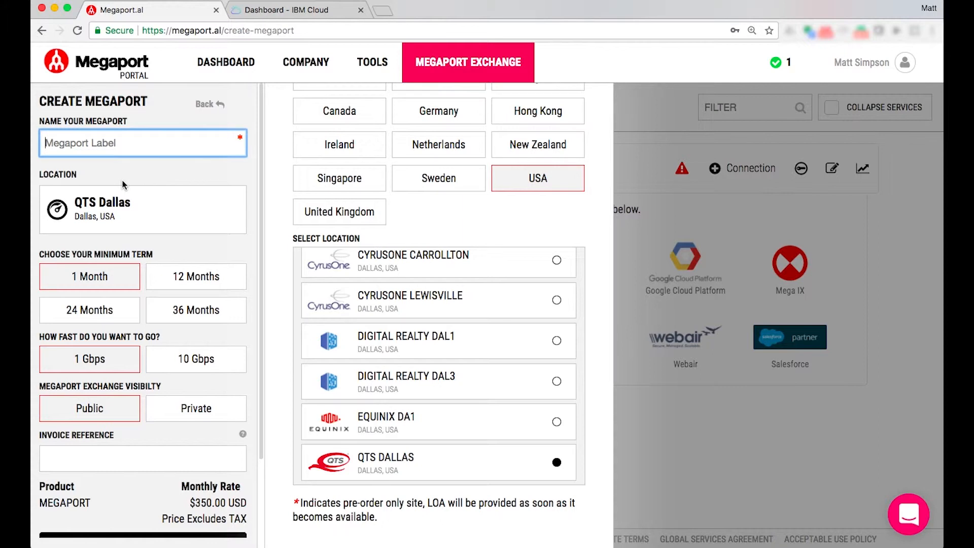
text(Megaport)
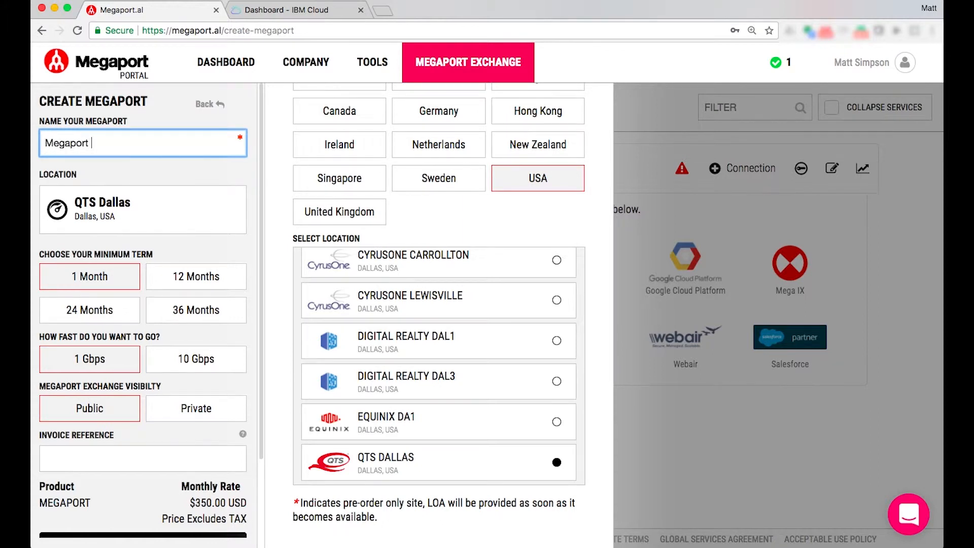
text(Demo)
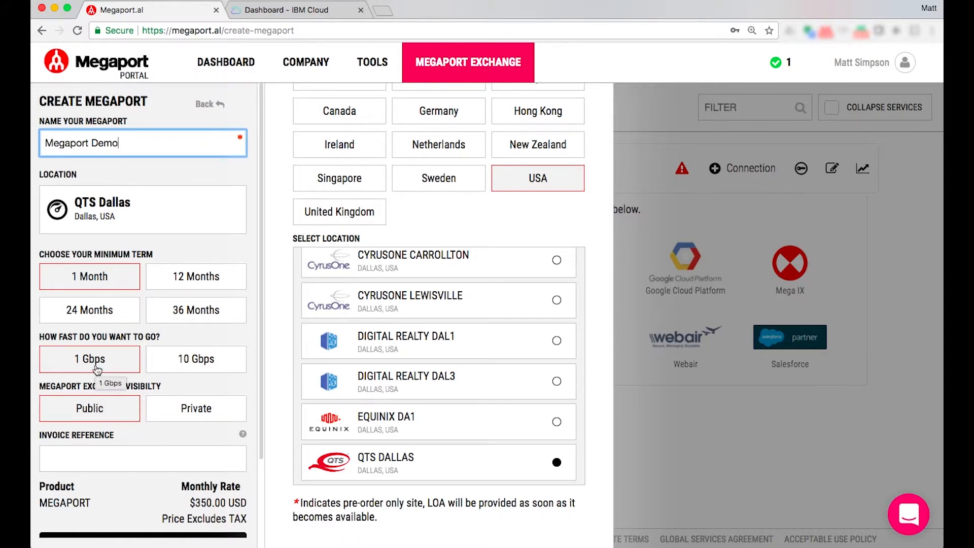
mouse_move(200, 345)
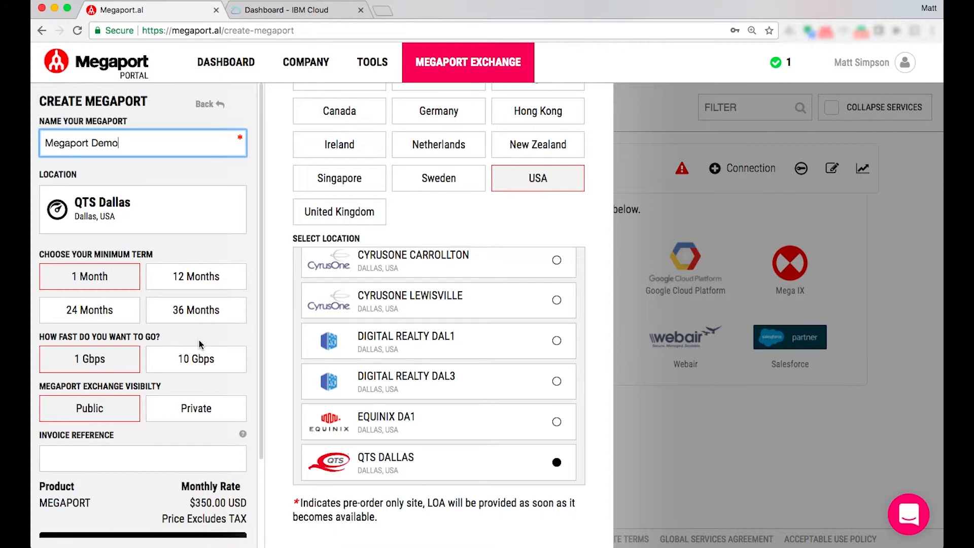
mouse_move(196, 363)
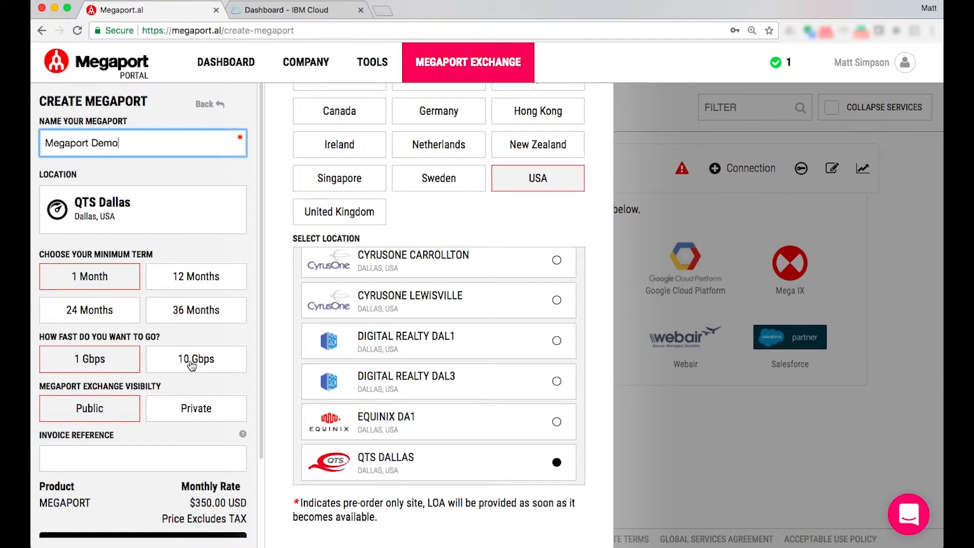
click(195, 359)
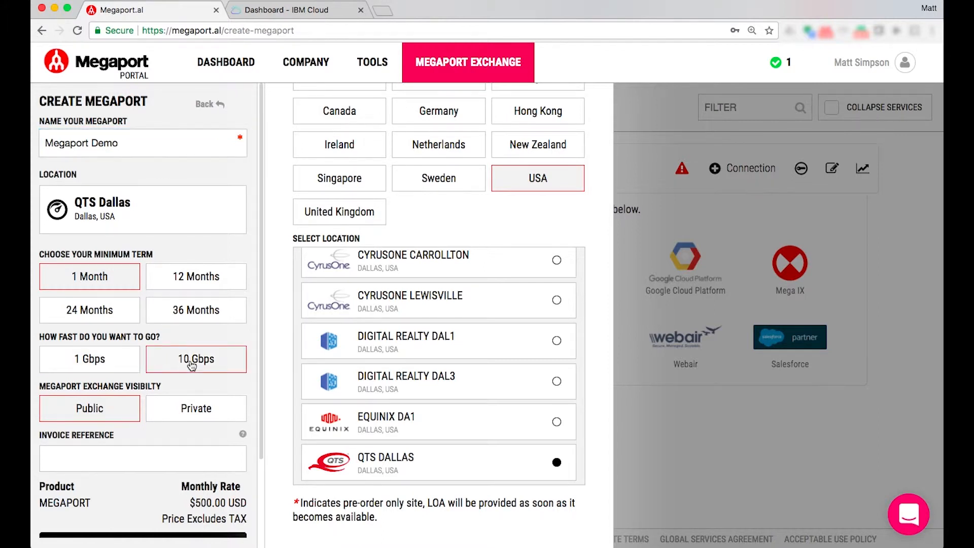
mouse_move(166, 386)
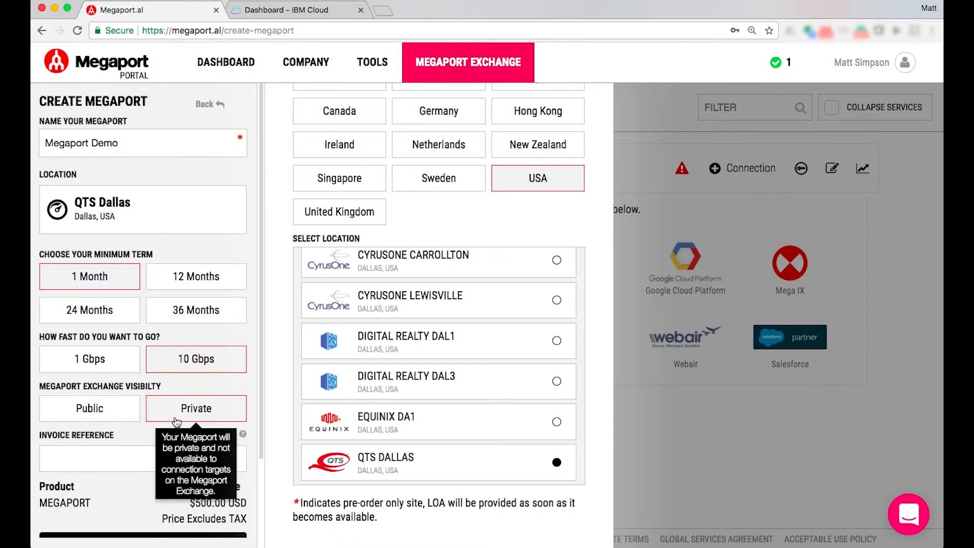
scroll(down, 3)
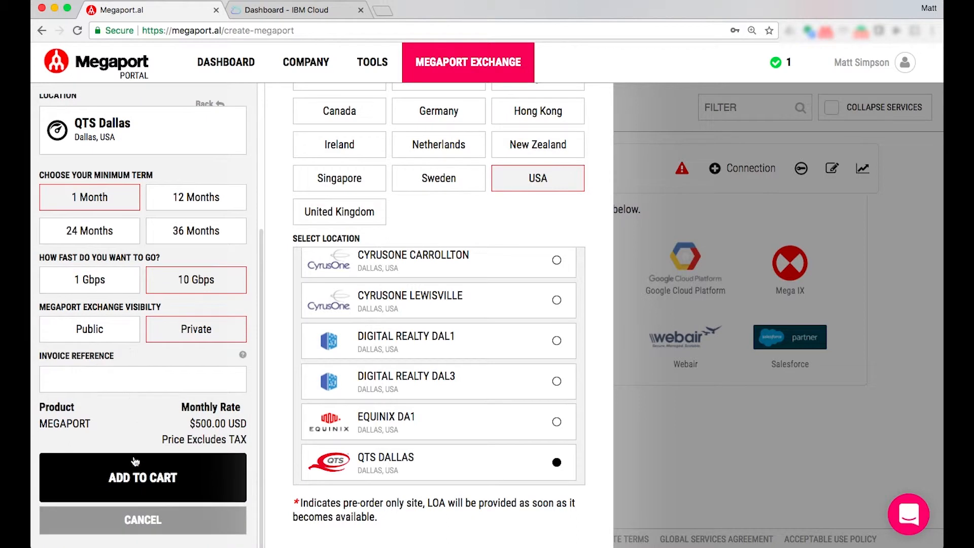
Add the QTS Dallas Megaport to the cart, check out and deploy it now.
click(142, 477)
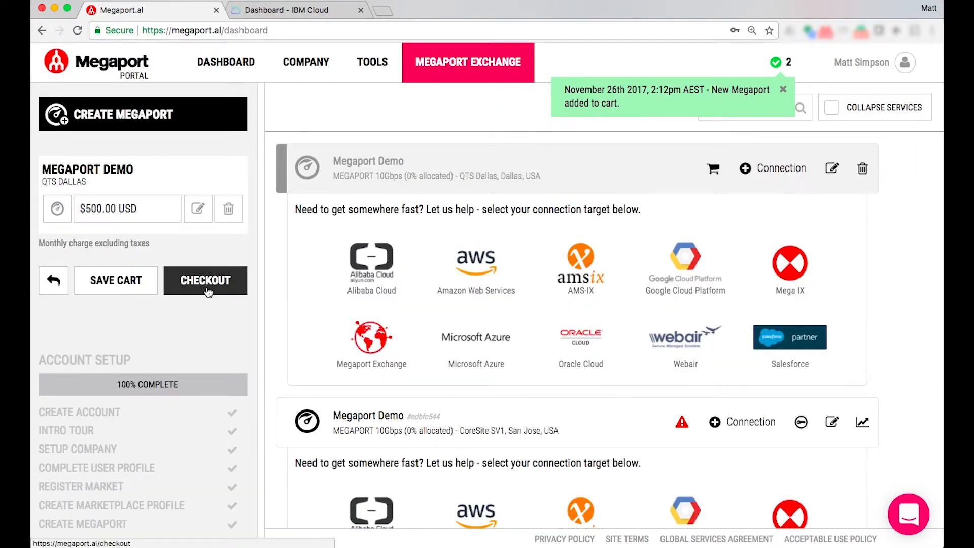
click(205, 280)
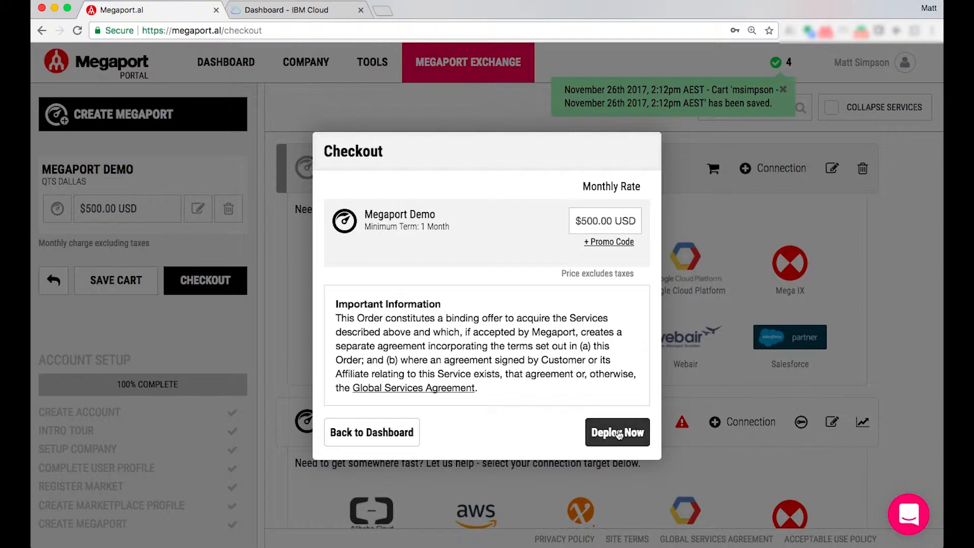
click(617, 432)
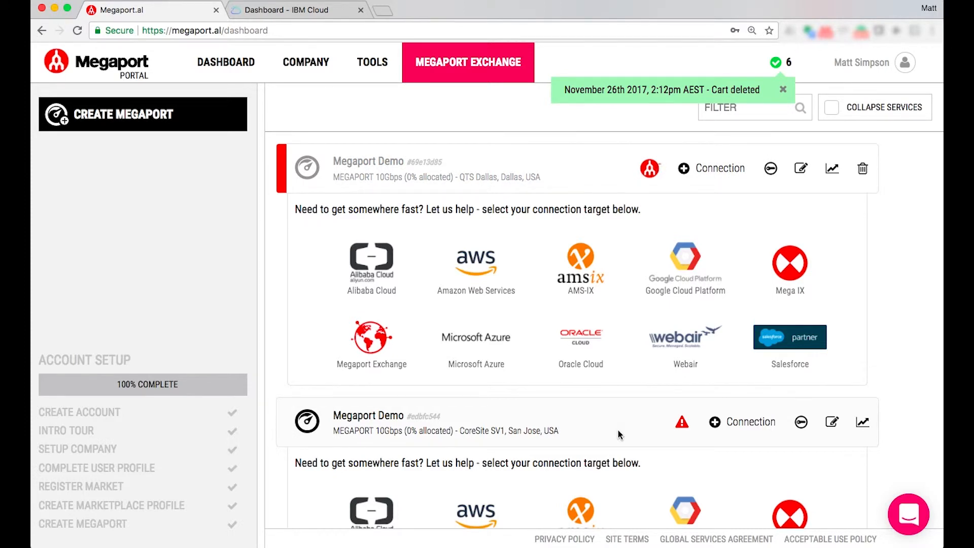
click(783, 90)
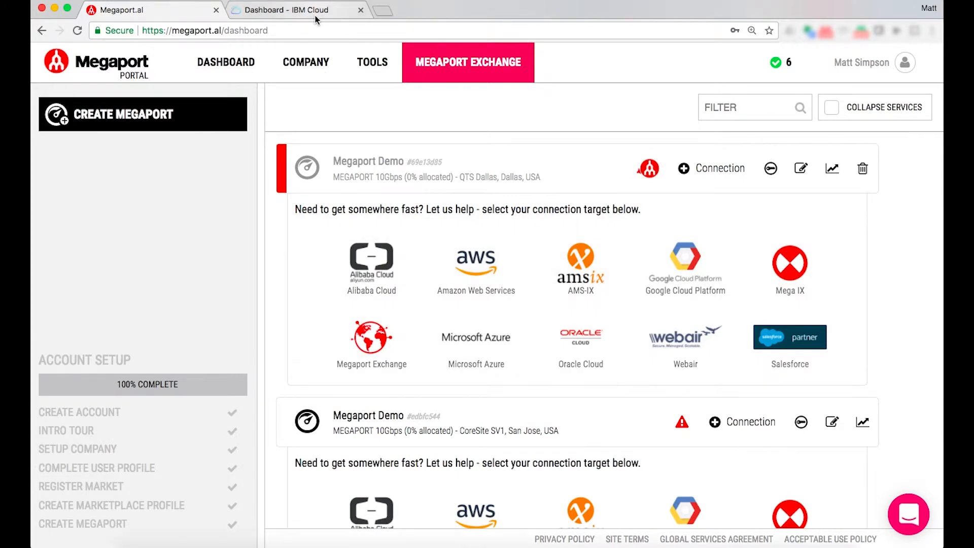
mouse_move(296, 10)
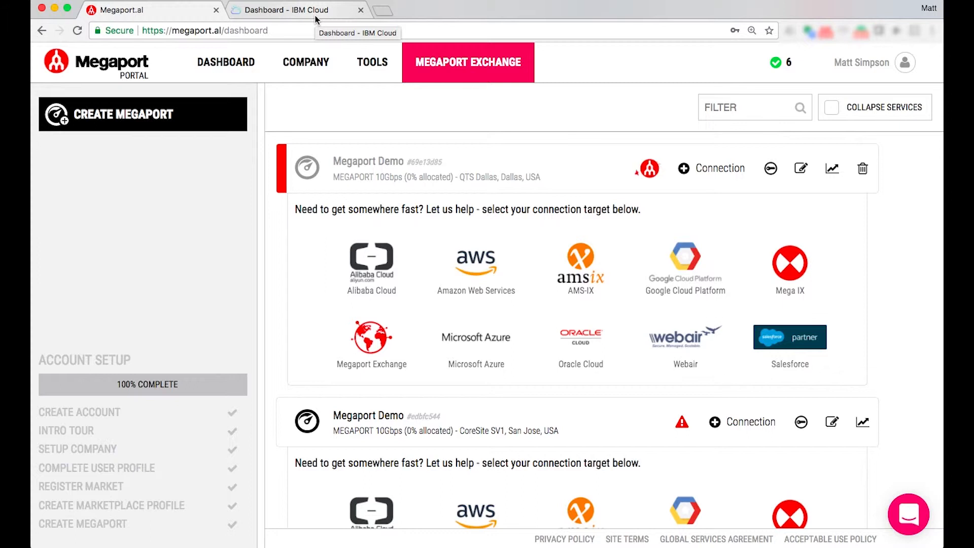
Switch to IBM Cloud and go to the Infrastructure portal from the main menu.
click(286, 10)
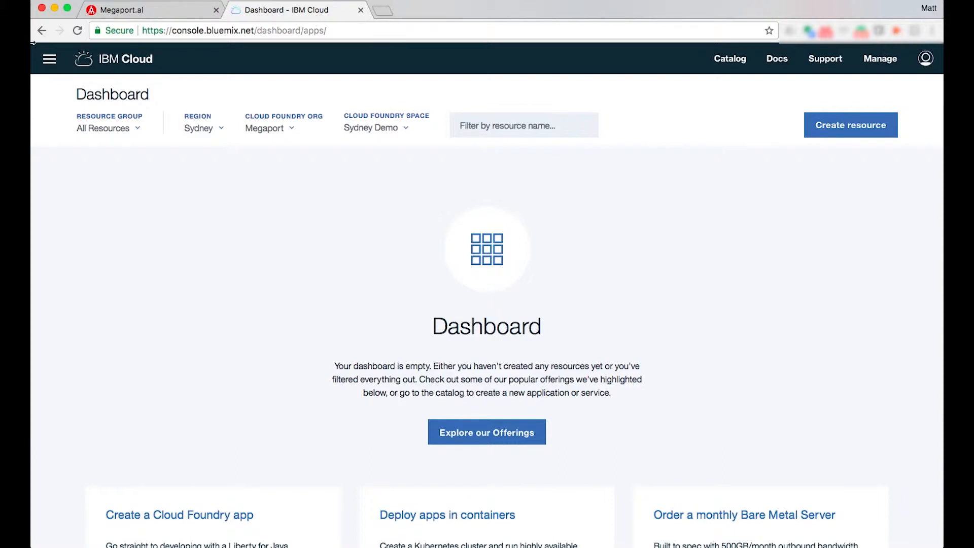
click(49, 59)
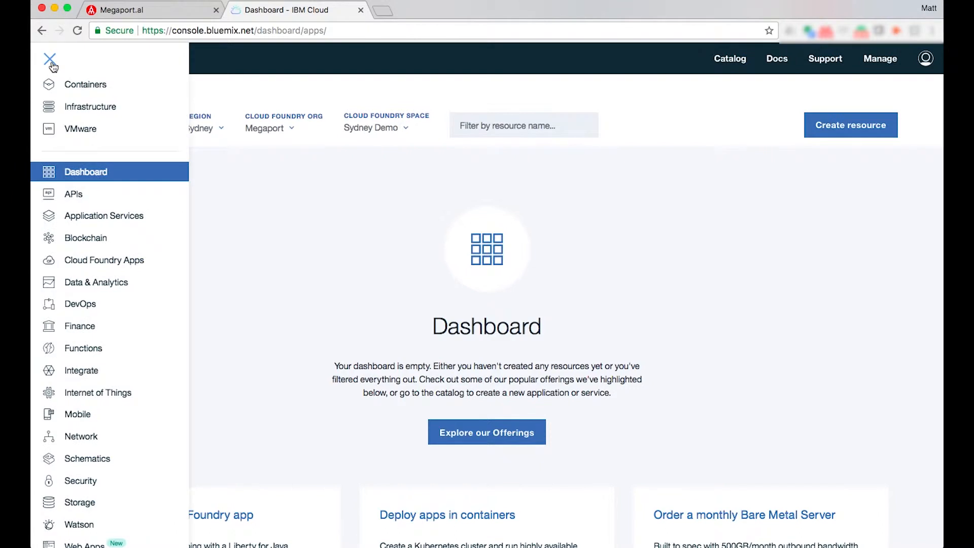
click(49, 59)
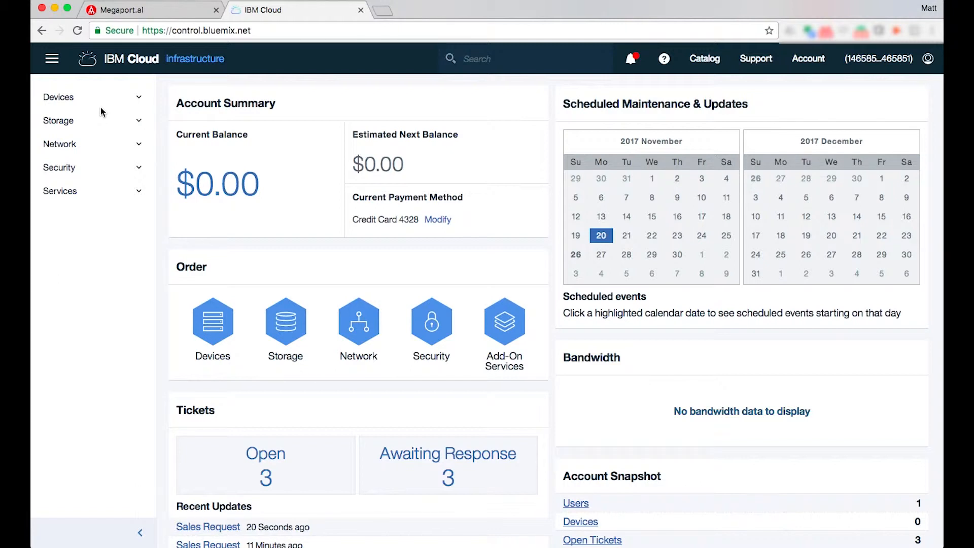
mouse_move(60, 143)
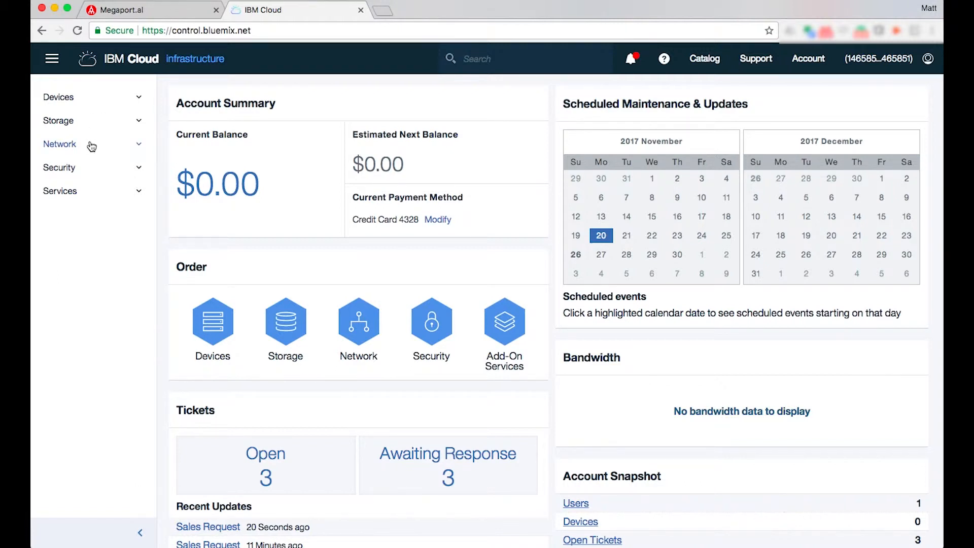
Reach the Direct Link Cloud Exchange request form under Network in the sidebar.
click(60, 144)
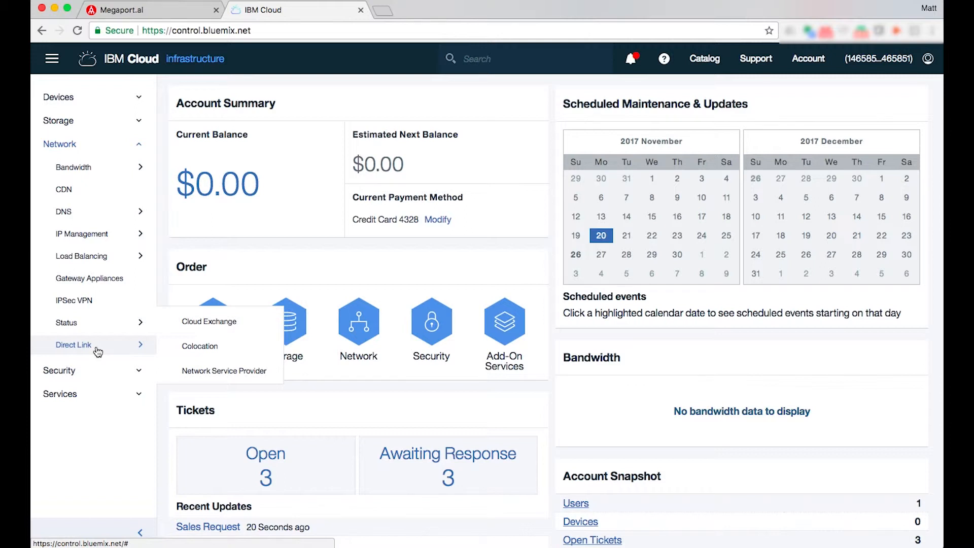
mouse_move(209, 321)
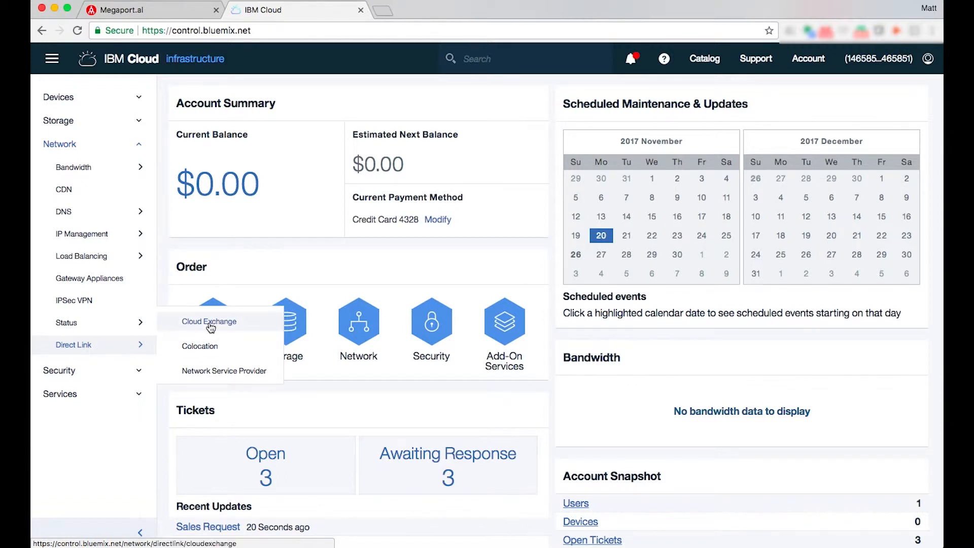
click(209, 322)
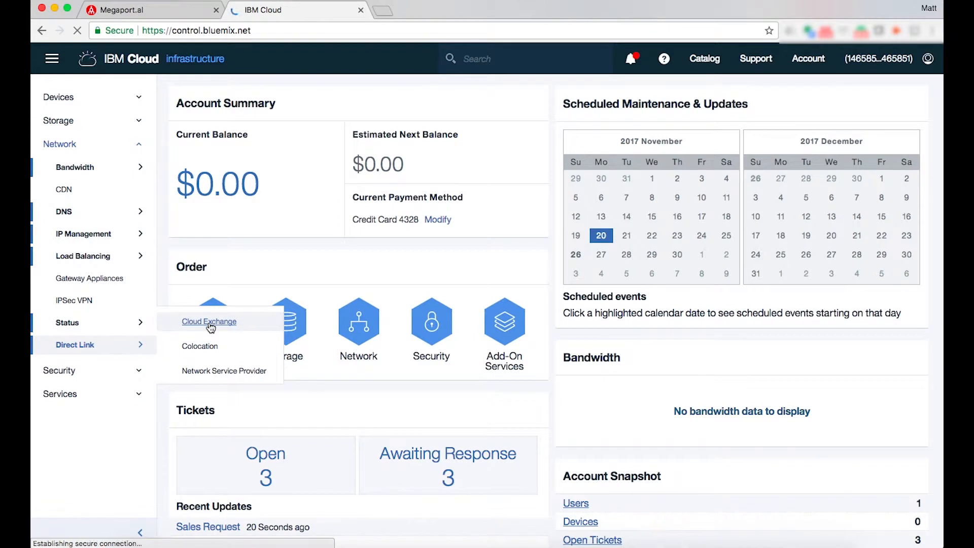
click(209, 322)
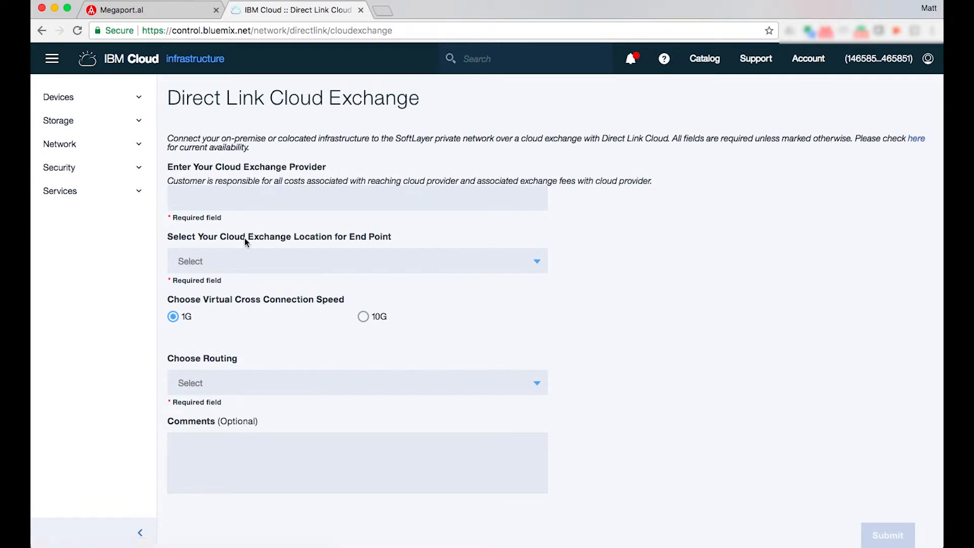
Enter Megaport as provider and choose Dallas 3 as the exchange location.
text(Megaport)
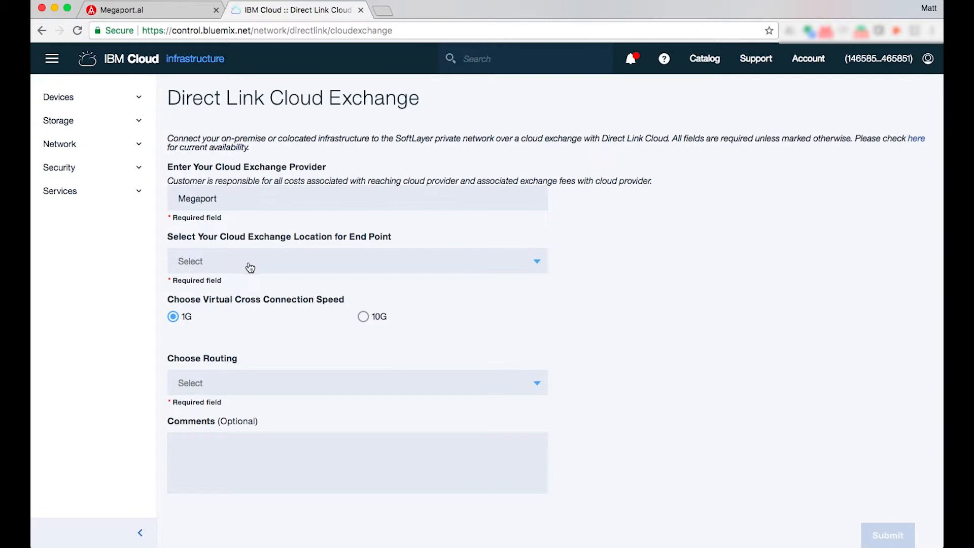
click(356, 261)
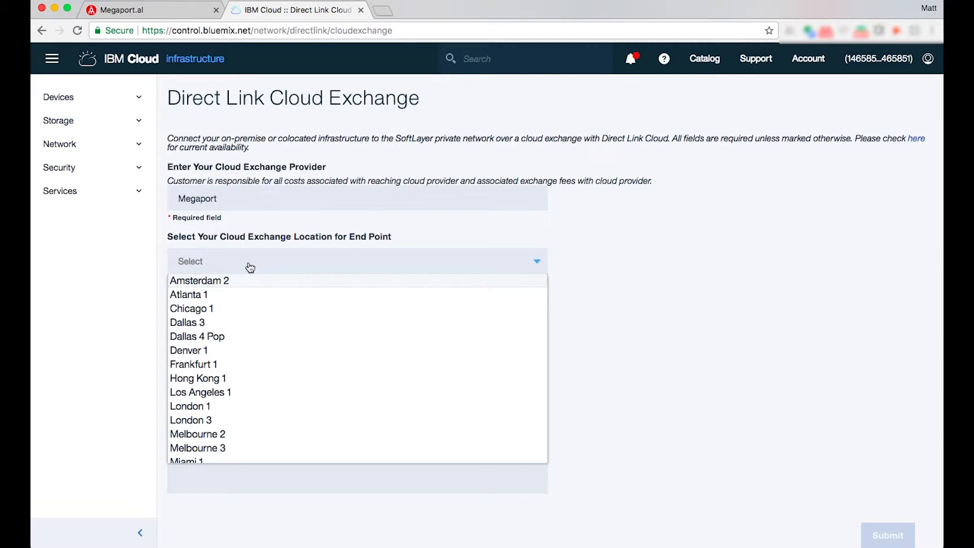
mouse_move(242, 323)
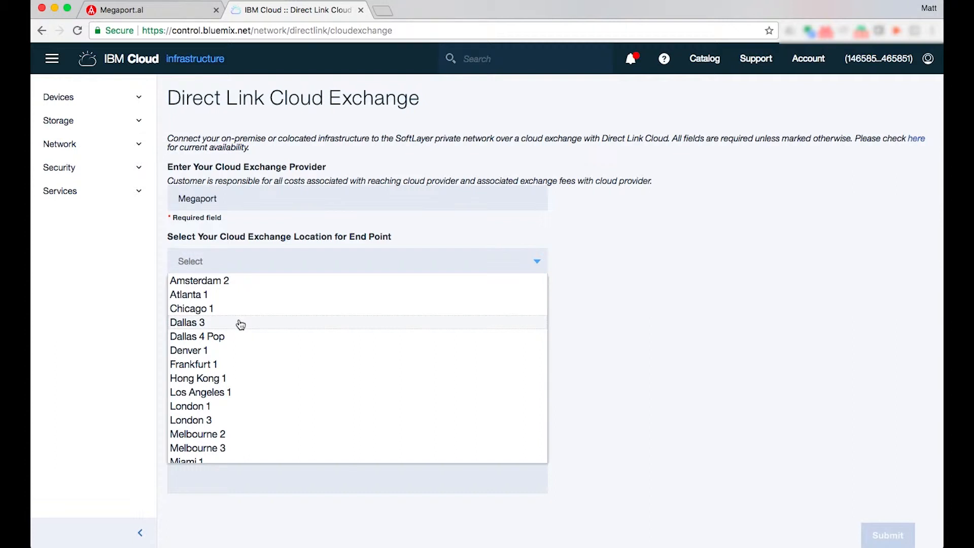
click(188, 322)
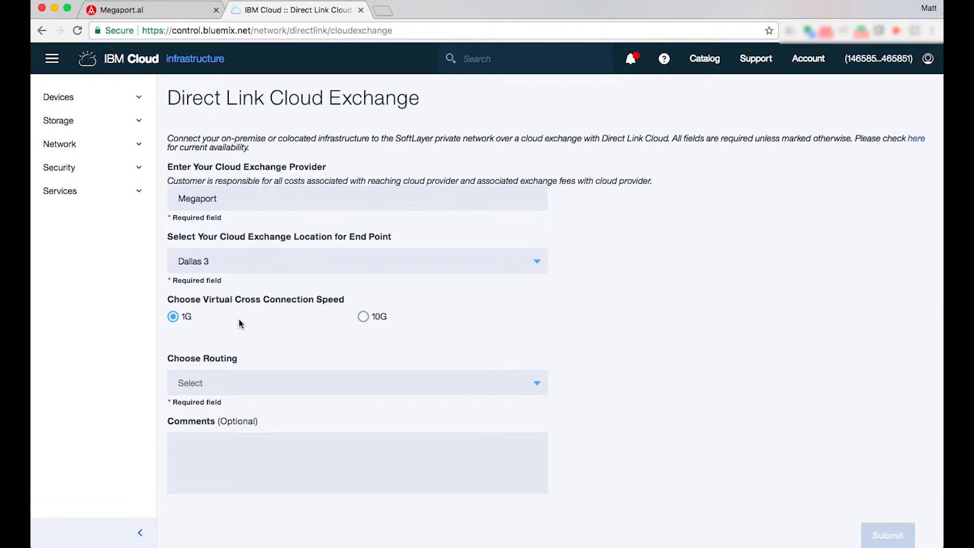
Keep 1G speed, select Local Routing and submit the Direct Link request.
scroll(down, 3)
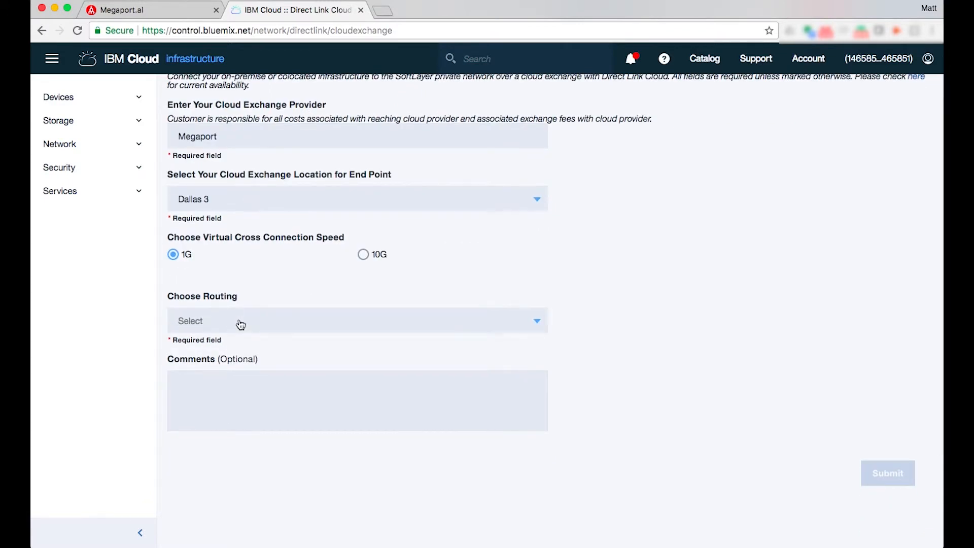
click(357, 320)
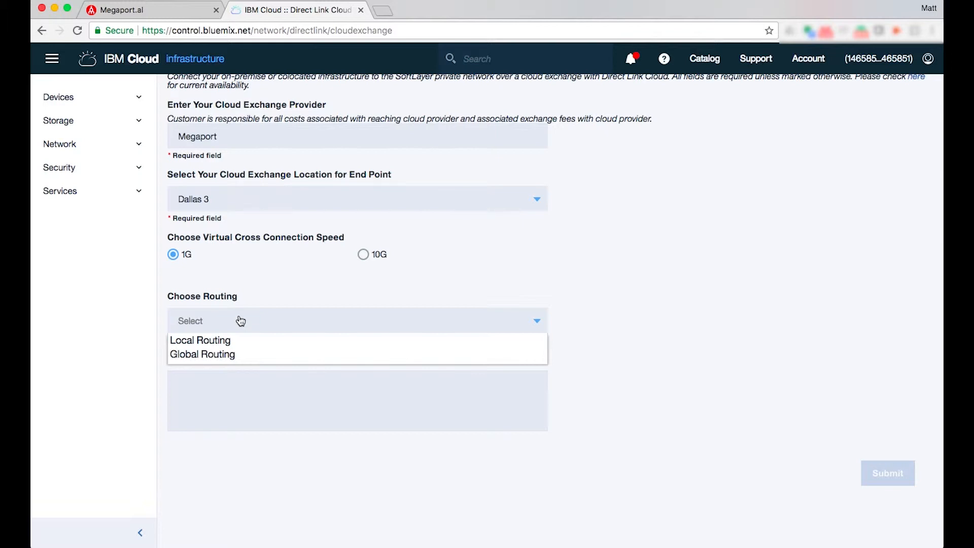
click(200, 340)
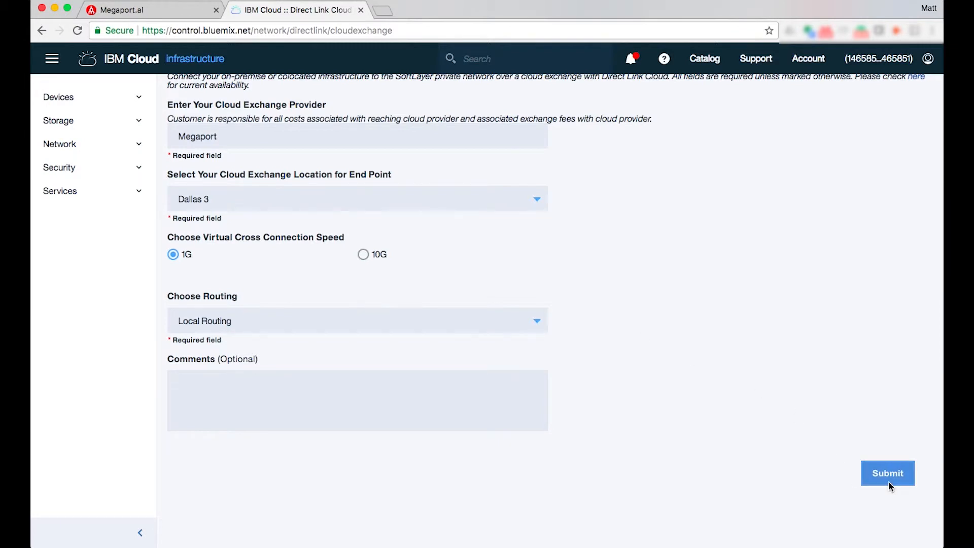
click(887, 473)
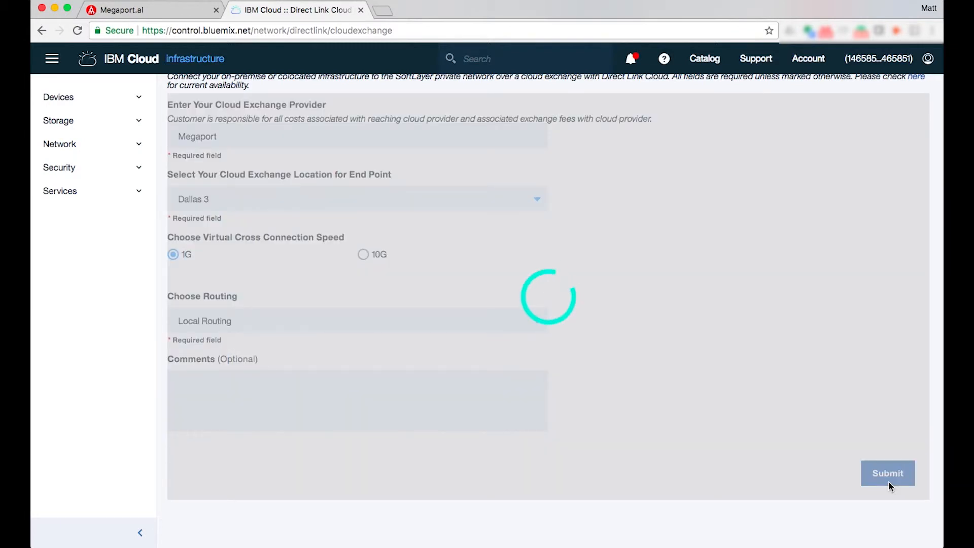
click(887, 473)
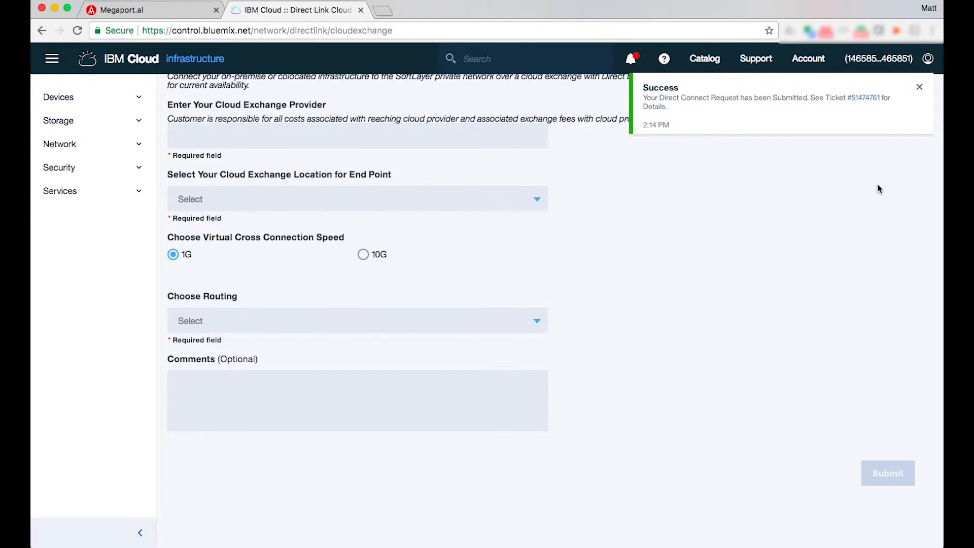
mouse_move(865, 100)
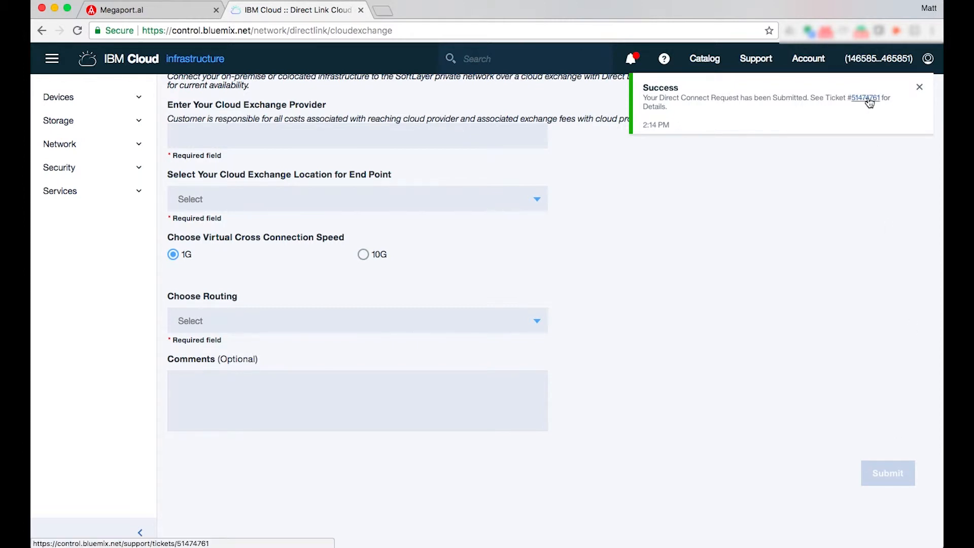
click(865, 97)
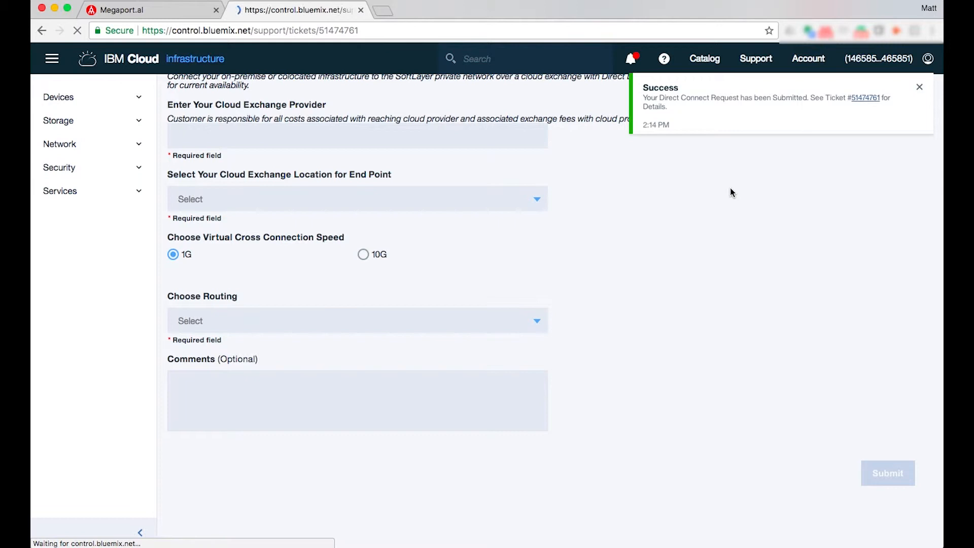
click(864, 97)
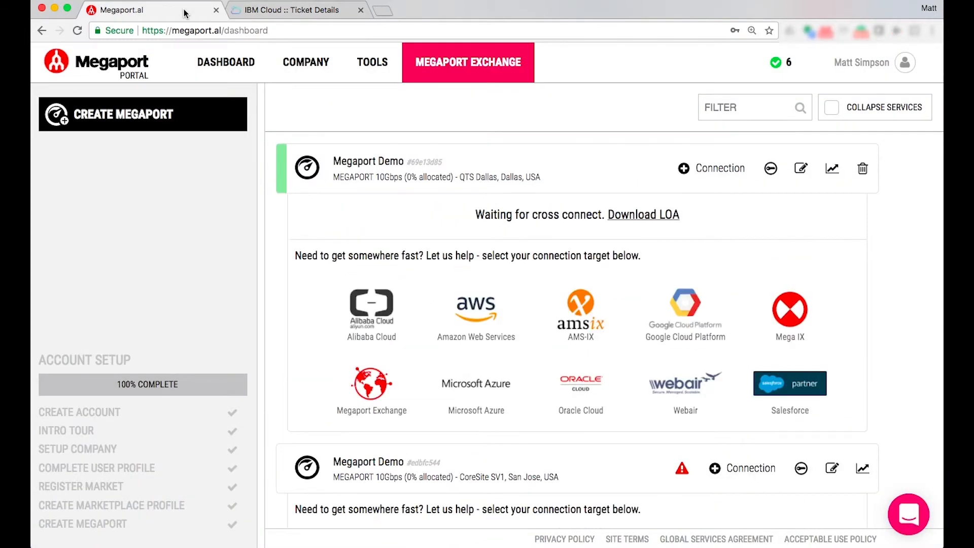
mouse_move(304, 222)
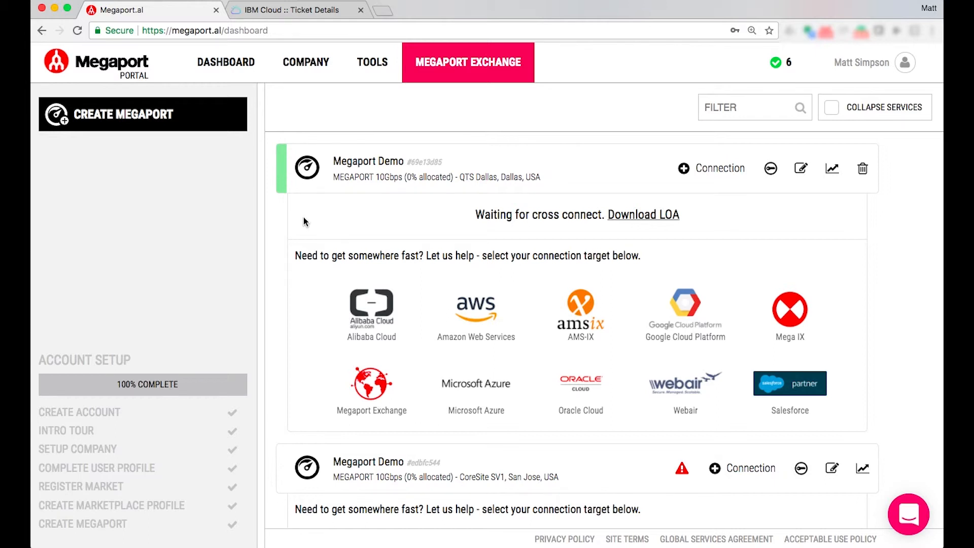
mouse_move(490, 214)
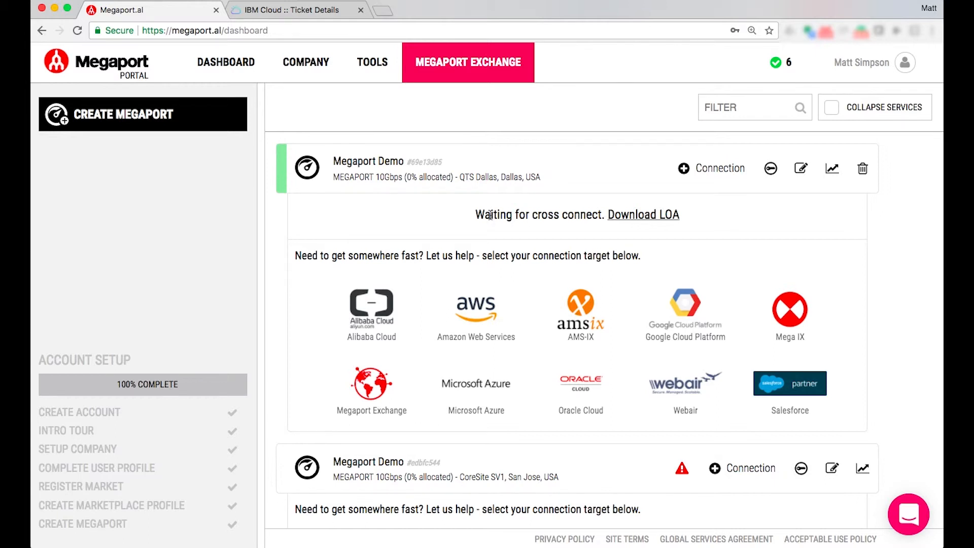
mouse_move(421, 211)
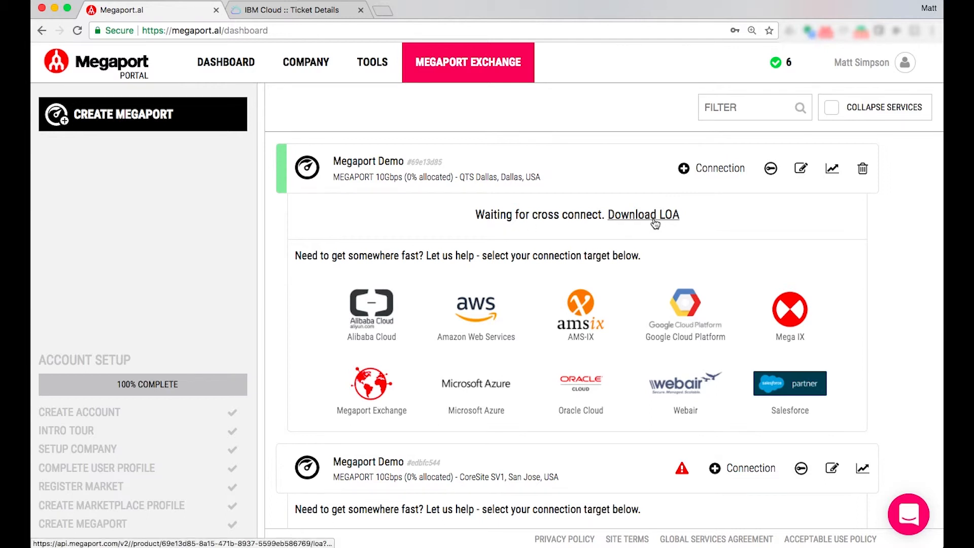
Review the QTS Dallas Letter of Authorization PDF, then return to the Megaport dashboard.
click(643, 214)
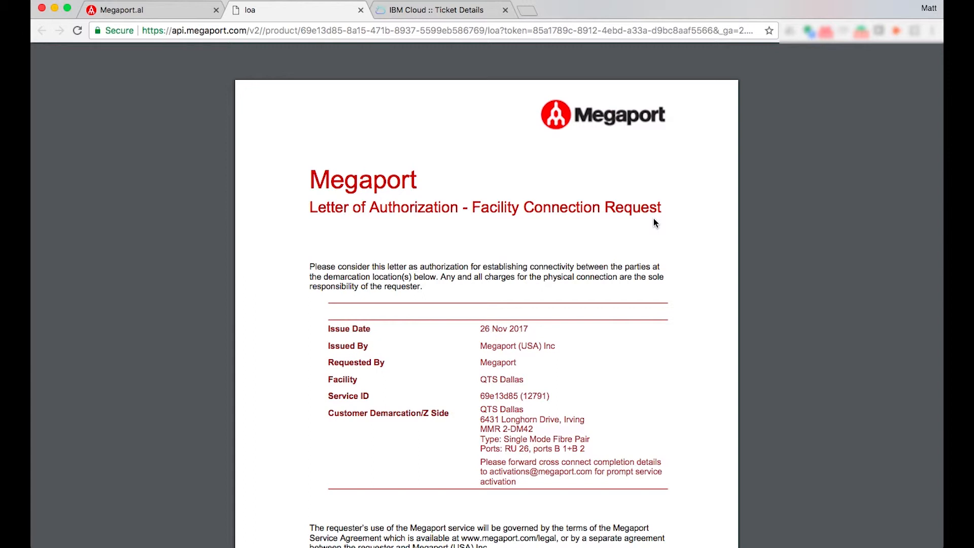
mouse_move(510, 445)
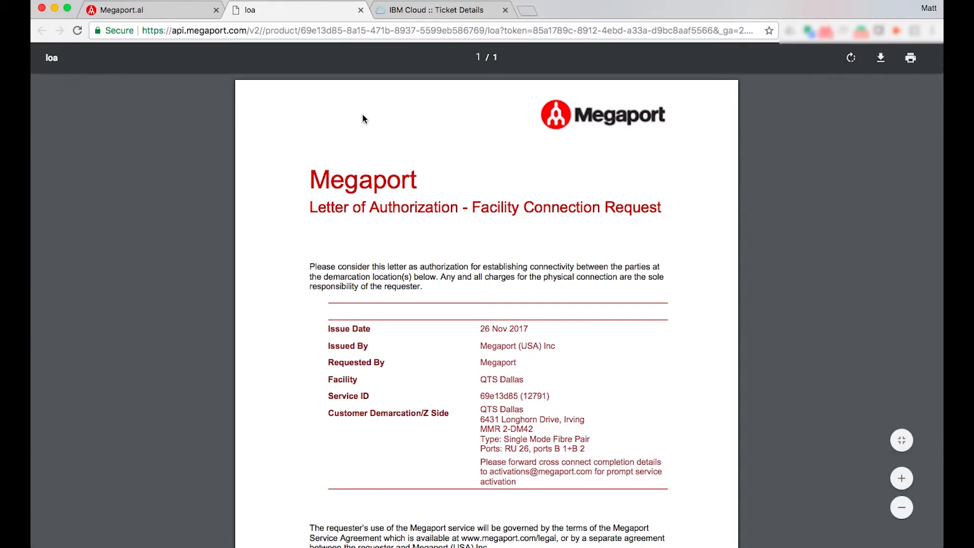
click(150, 10)
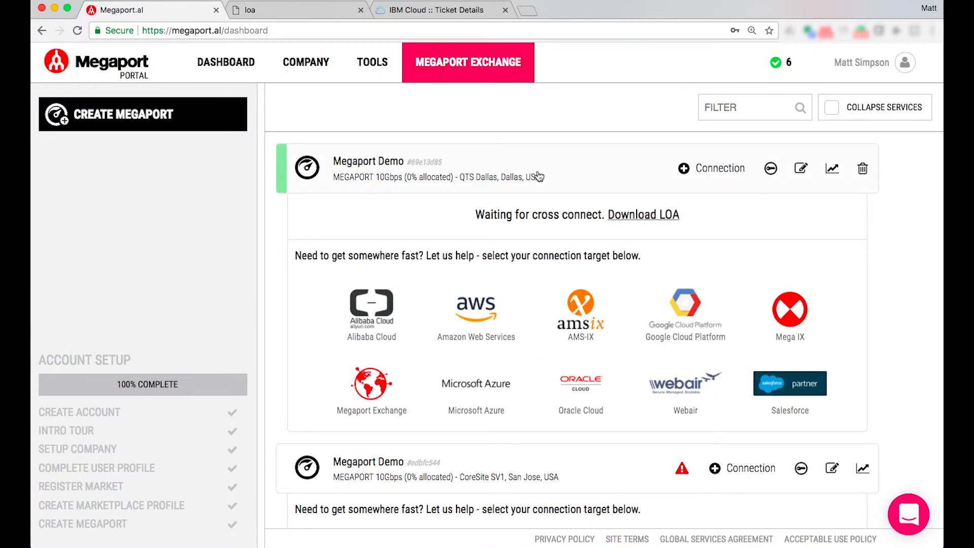
mouse_move(579, 123)
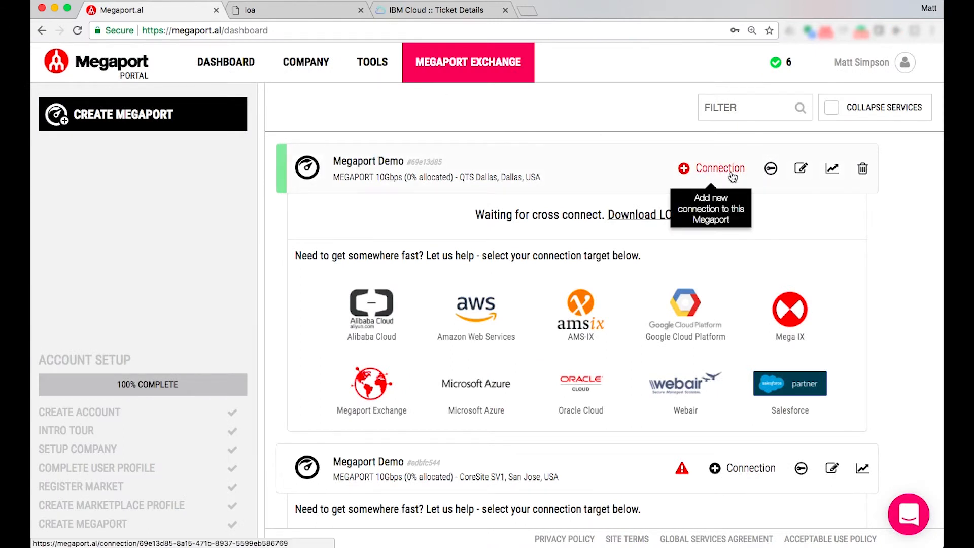
Start a Megaport Exchange connection from QTS Dallas and filter targets to 'ibm'.
click(710, 167)
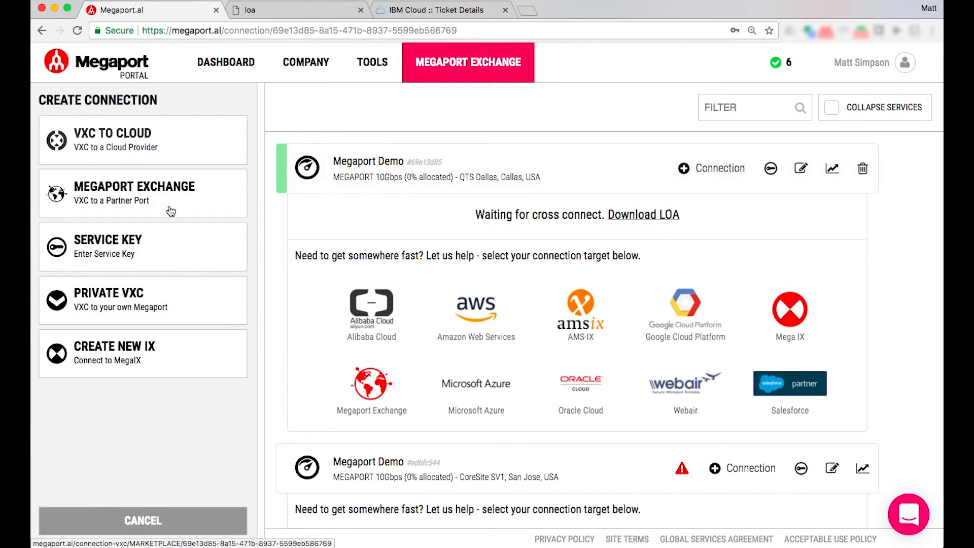
click(142, 193)
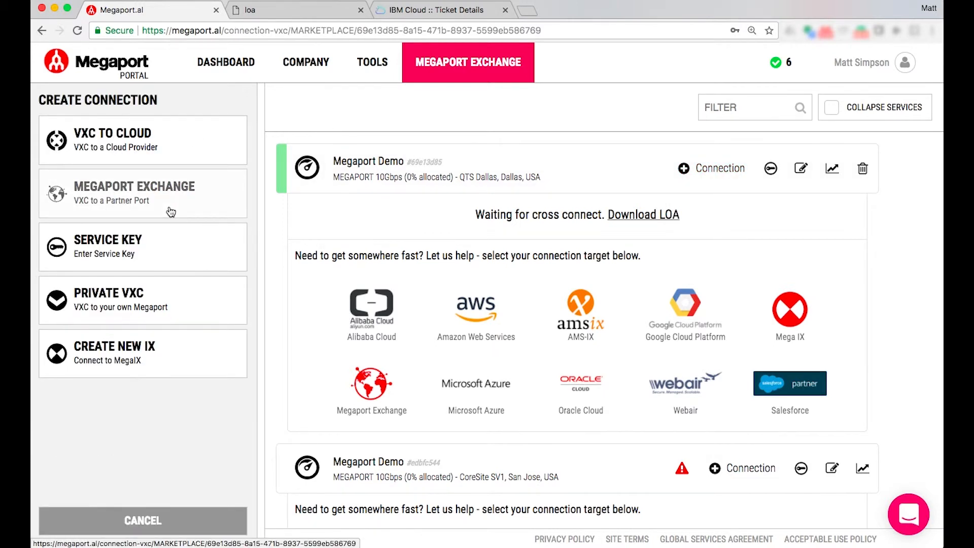
click(134, 193)
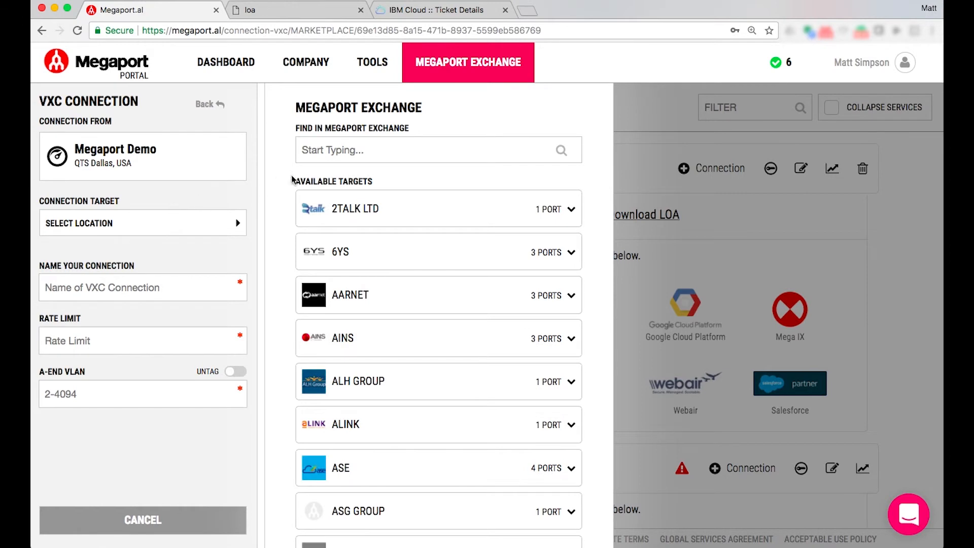
text(ibm)
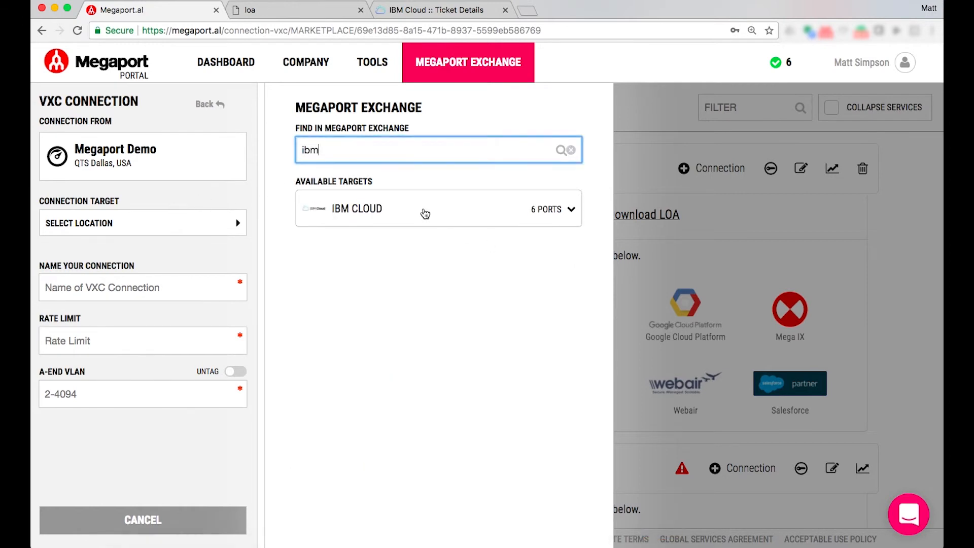
Choose IBM Cloud Direct Link Dallas Port 1 from the IBM CLOUD targets, priced at $200 monthly.
click(425, 208)
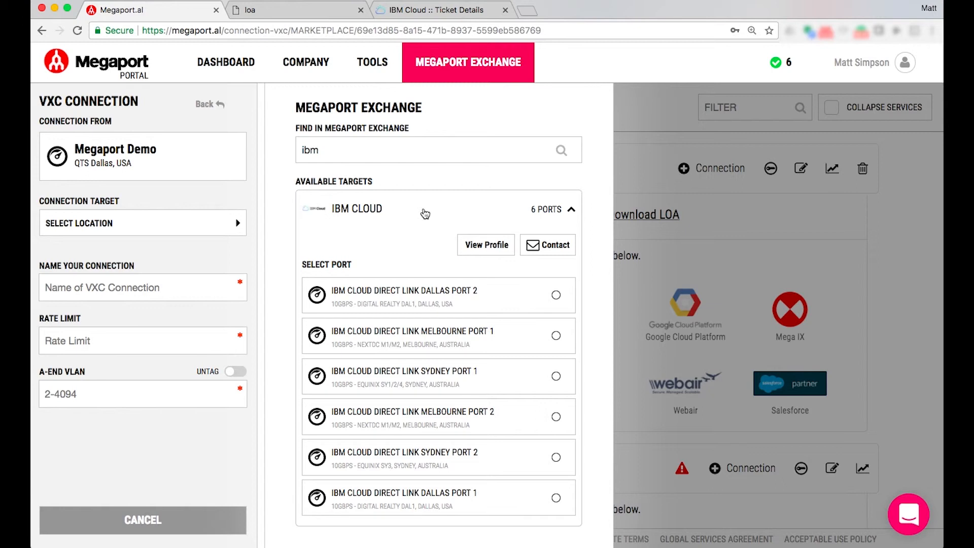
mouse_move(502, 508)
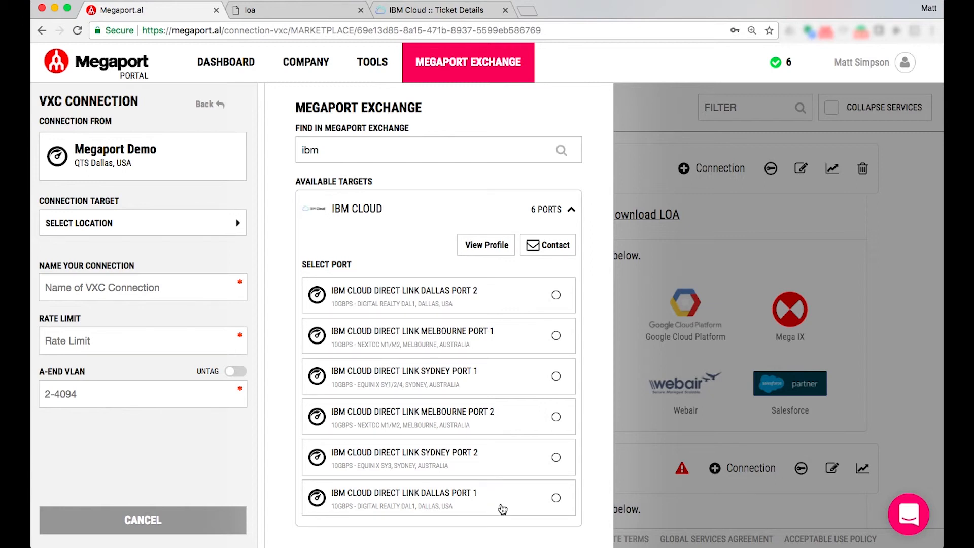
mouse_move(557, 500)
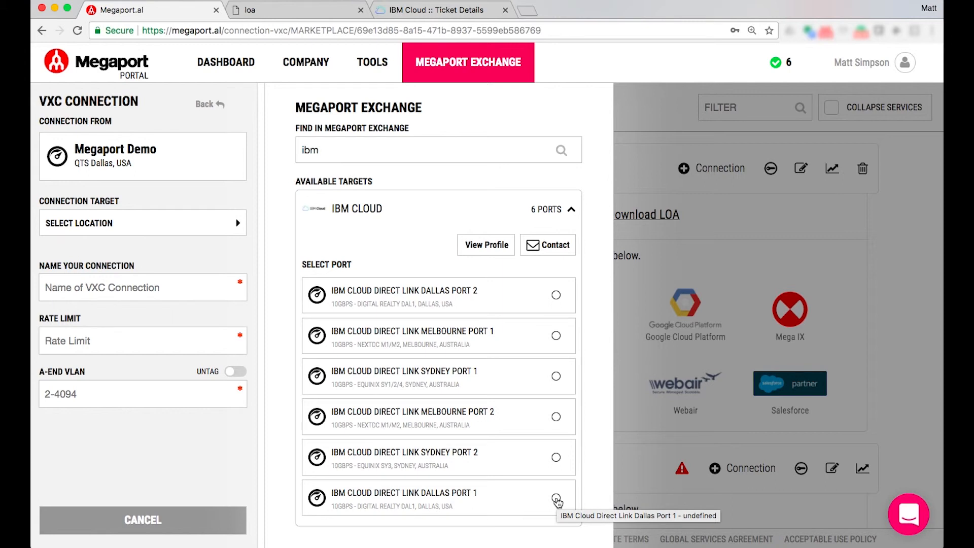
mouse_move(488, 272)
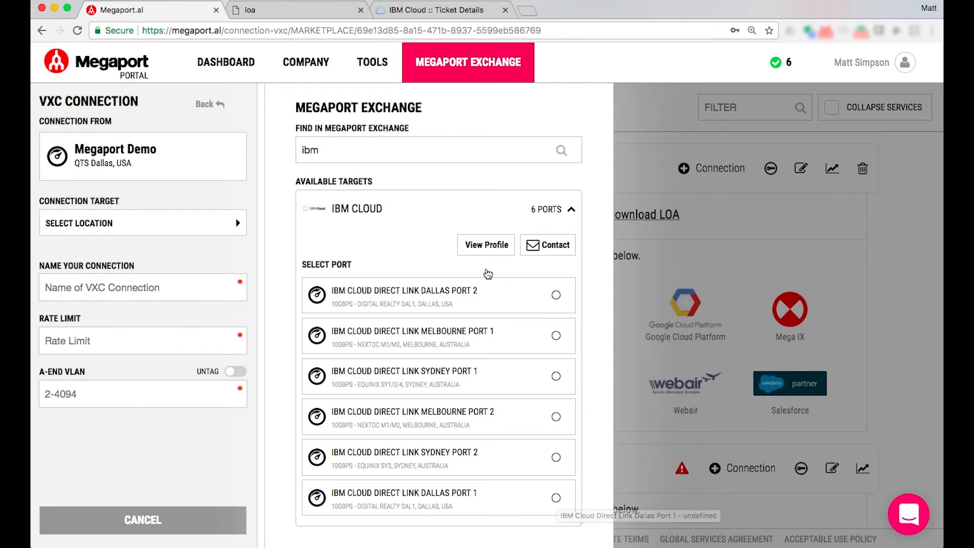
mouse_move(530, 296)
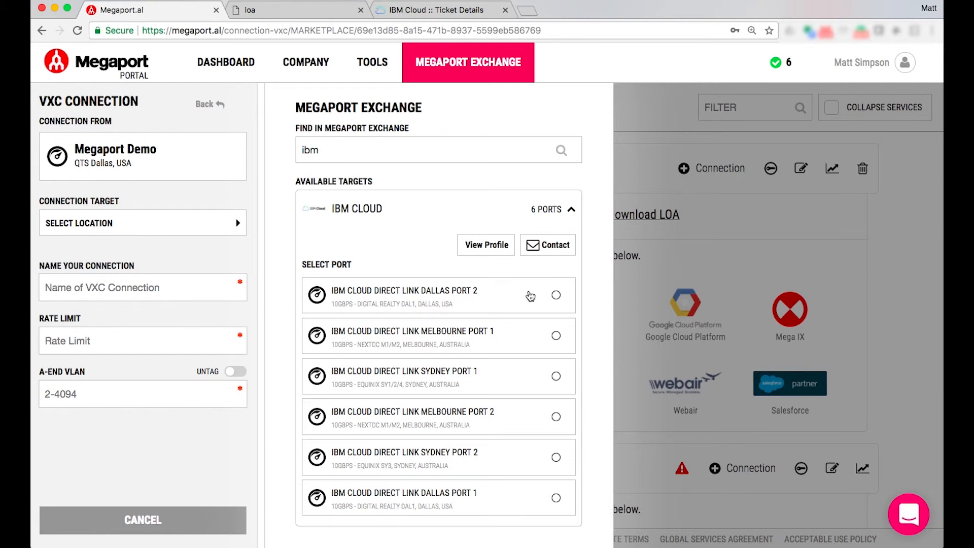
mouse_move(558, 499)
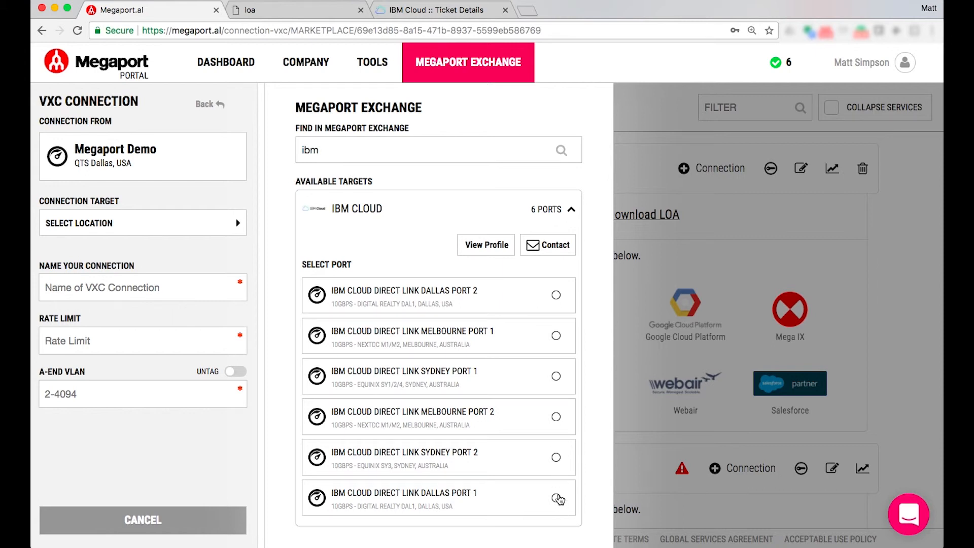
click(555, 497)
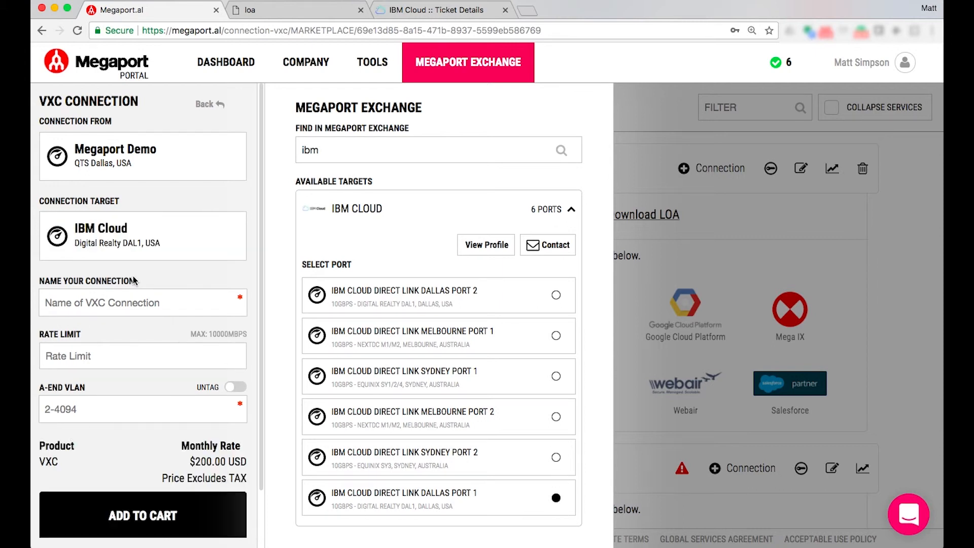
Add the 'Megaport IBM VXC' with a 200 Mbps rate limit and A-End VLAN 860 to the cart.
click(142, 302)
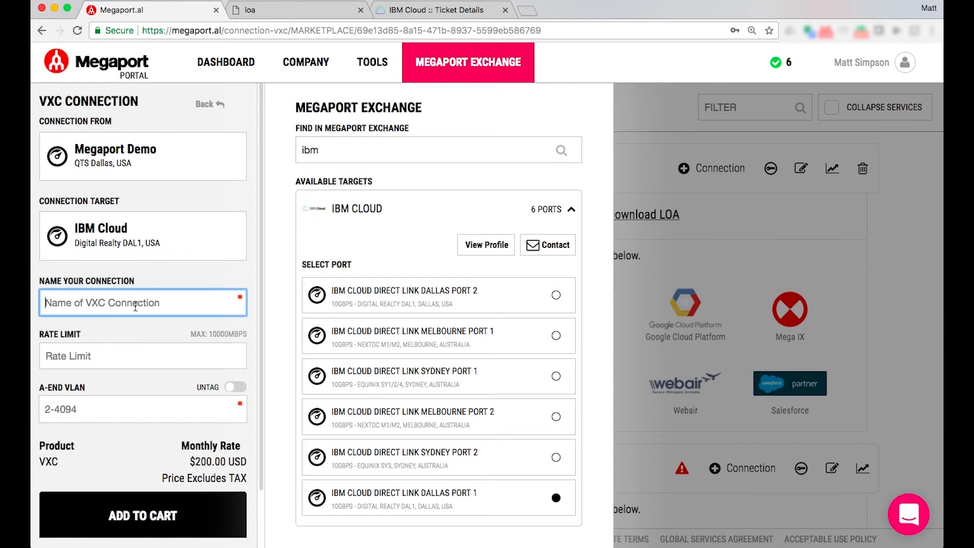
text(Megaport IBM)
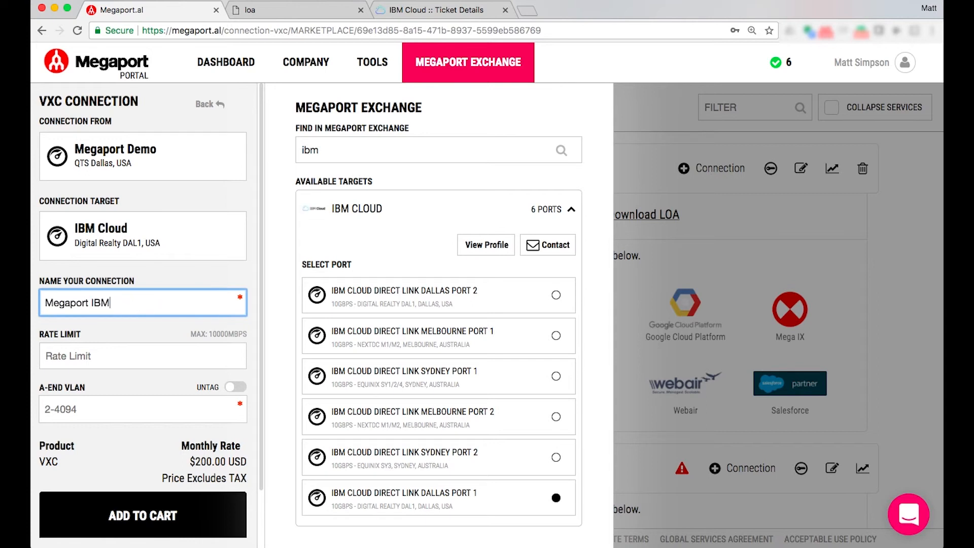
text(VXC)
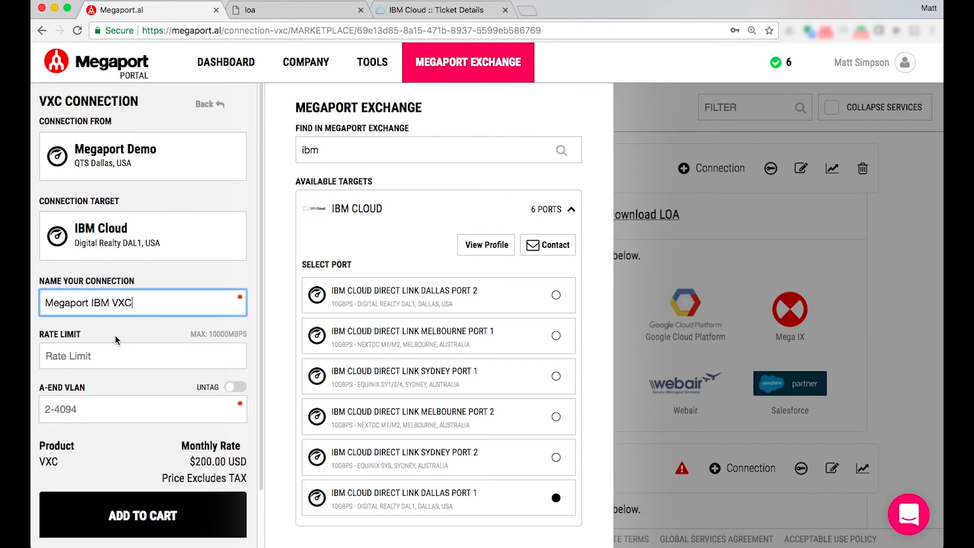
click(124, 355)
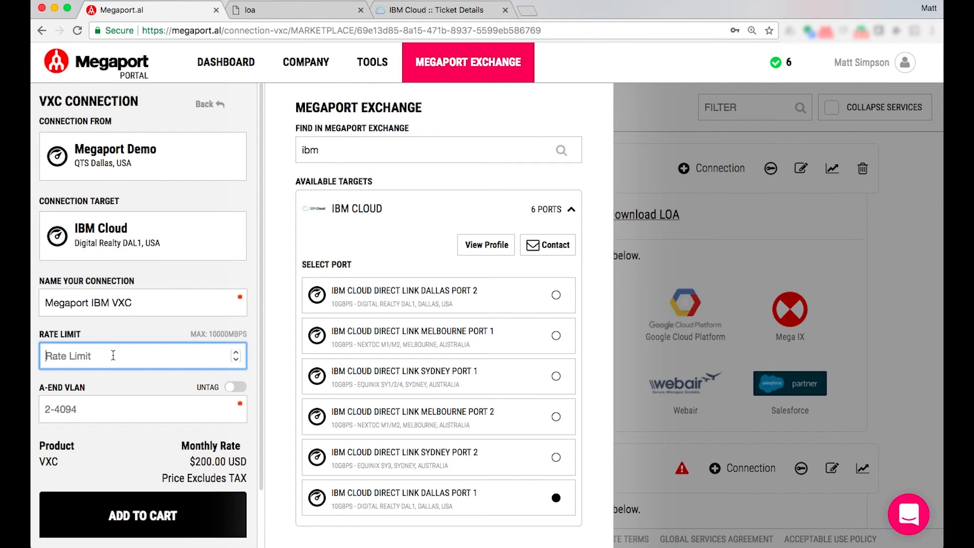
text(1)
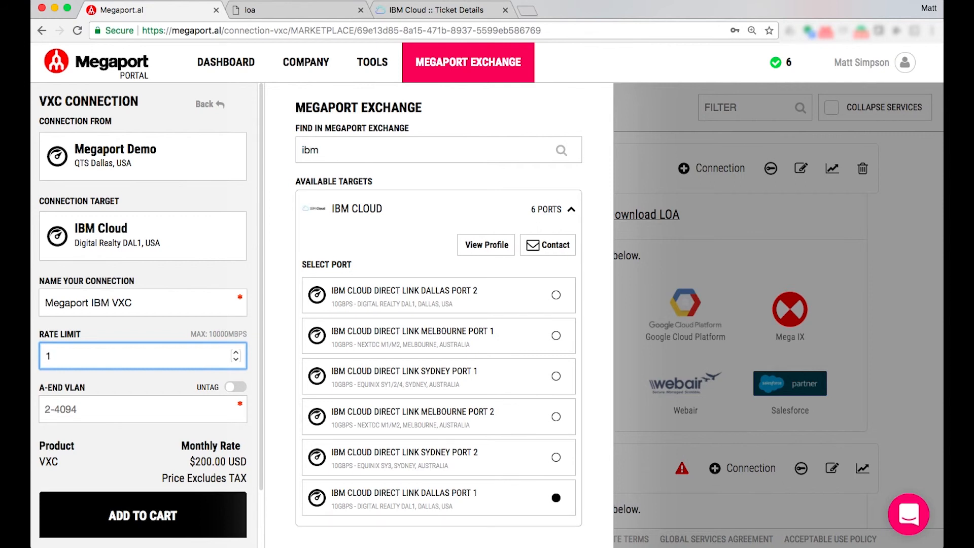
text(2)
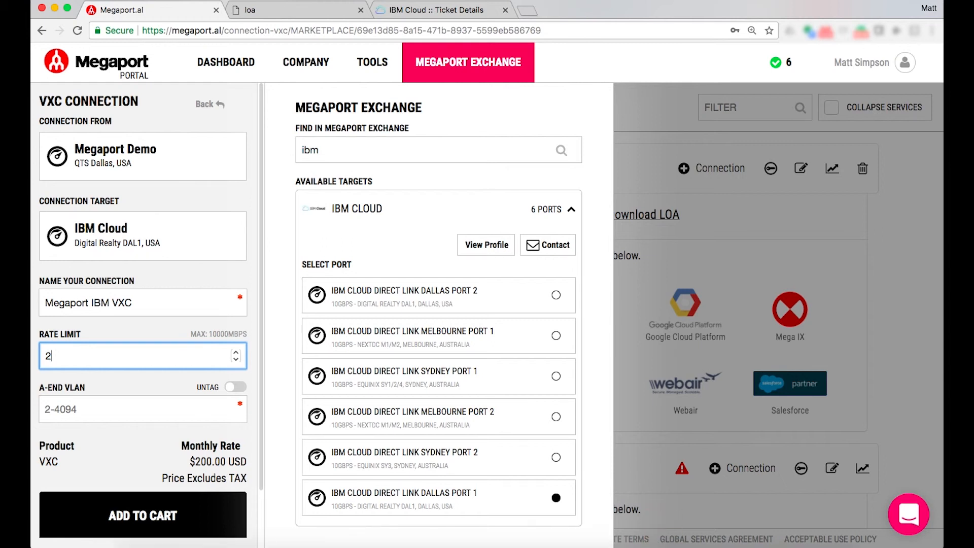
text(00)
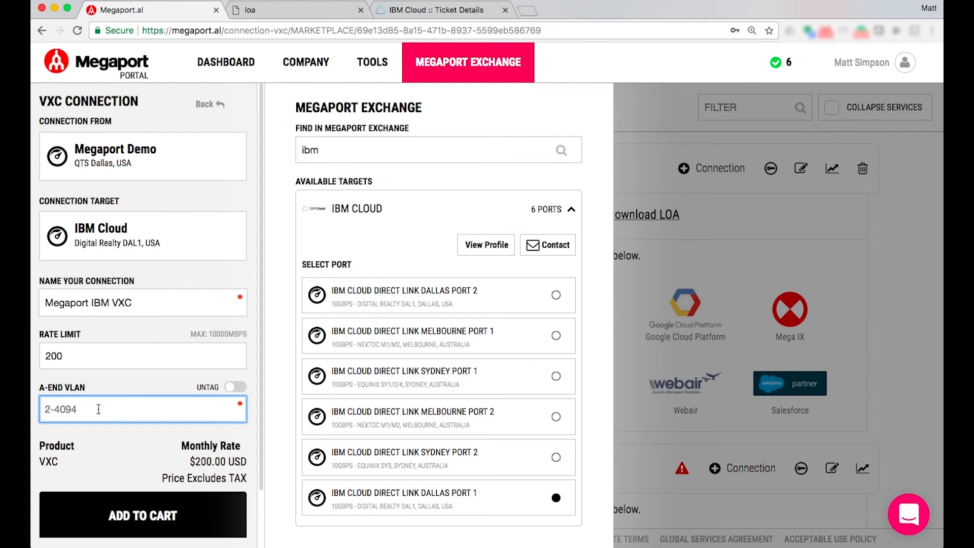
text(860)
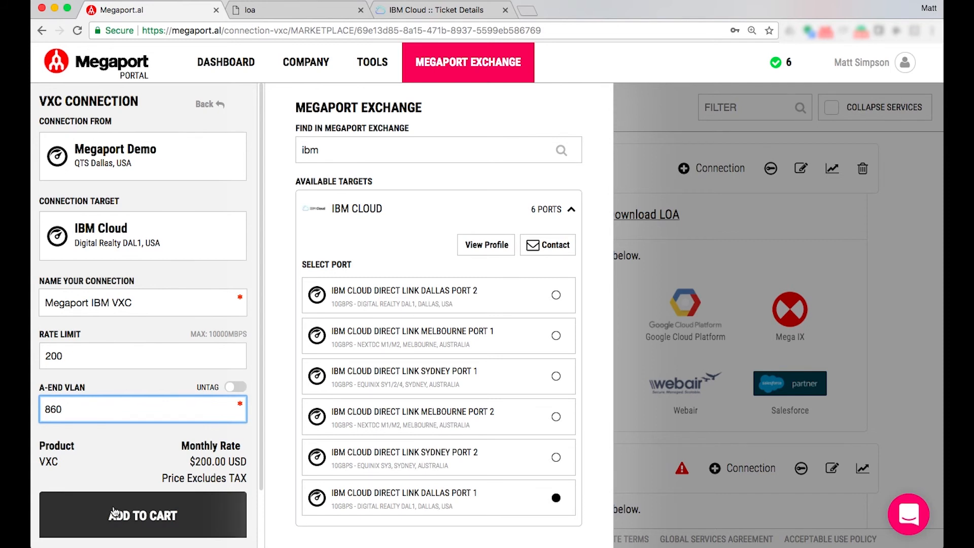
click(142, 514)
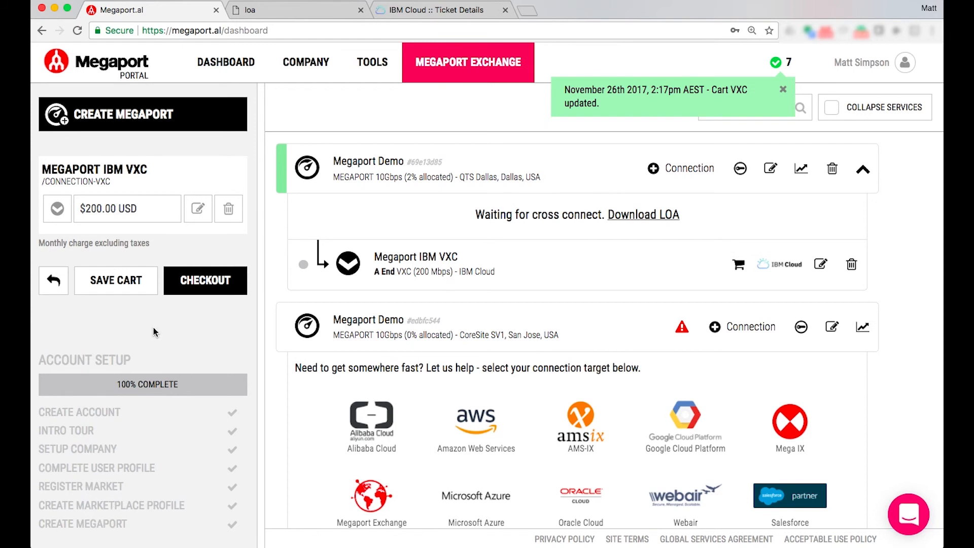
Check out the cart and deploy the Megaport IBM VXC order now.
click(205, 280)
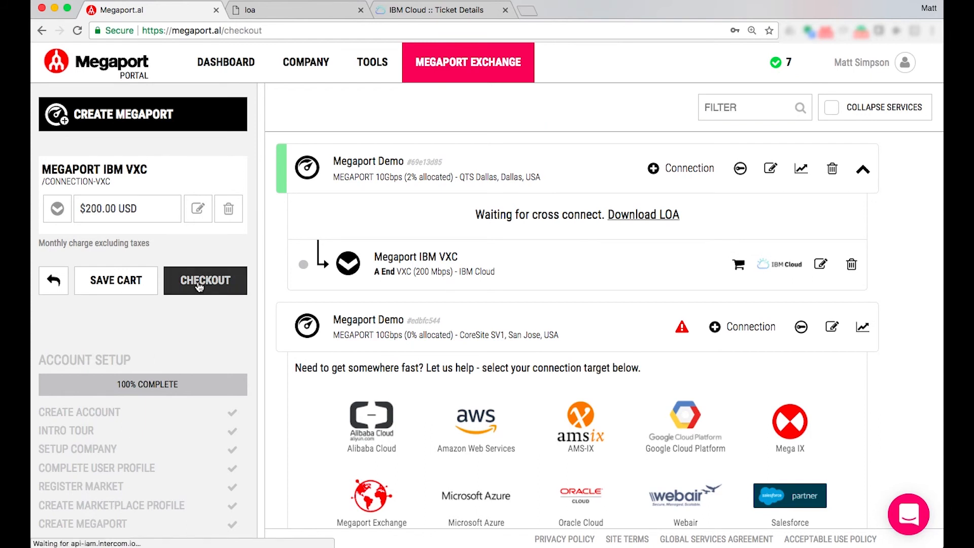
click(205, 280)
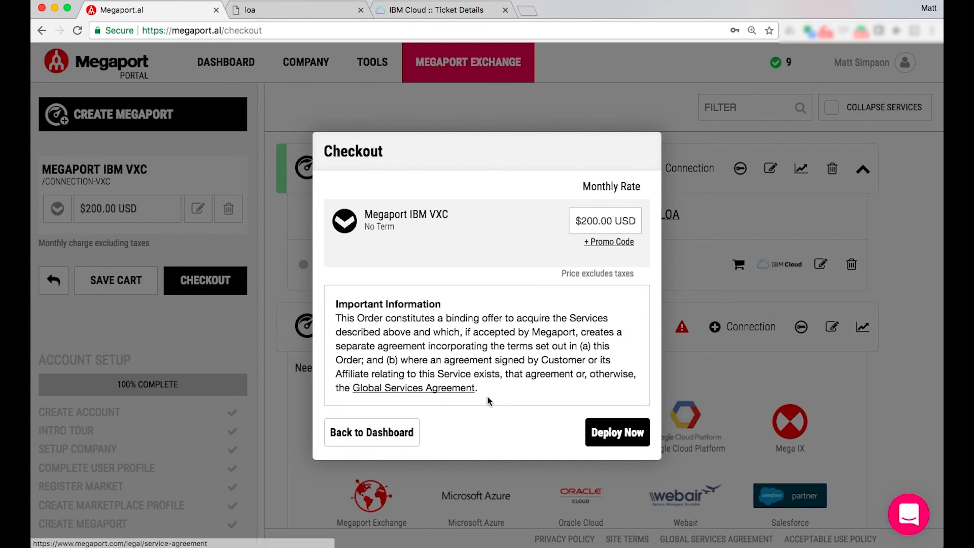
mouse_move(465, 395)
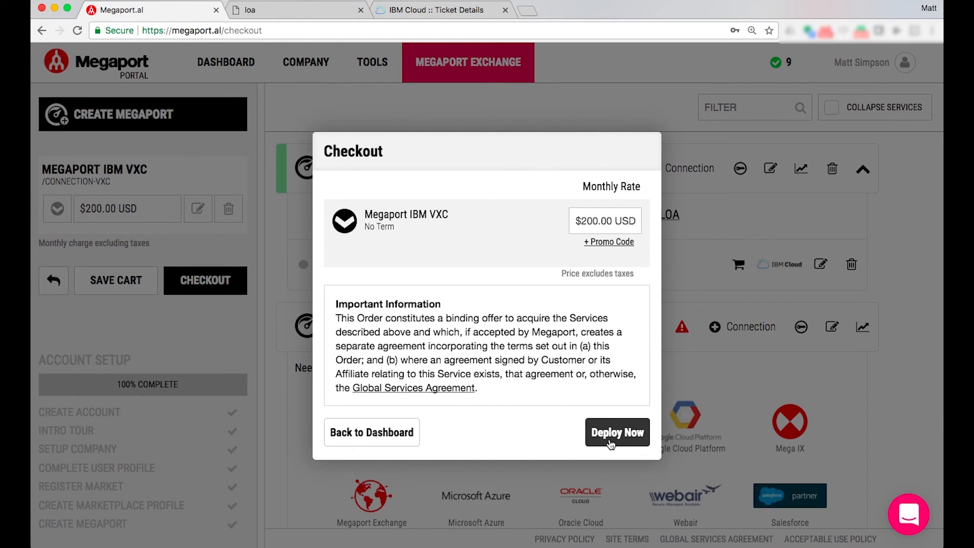
click(616, 432)
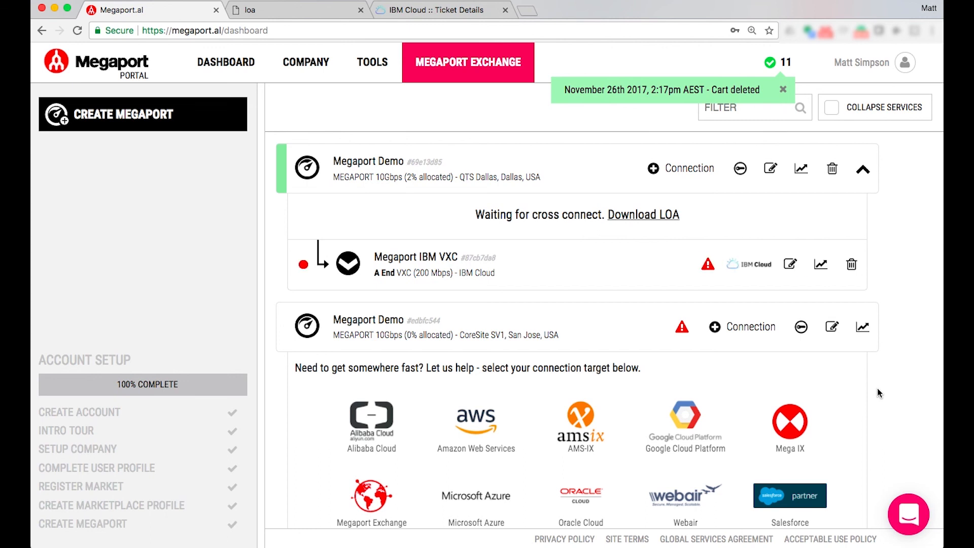
Dismiss the green 'Cart deleted' notification on the dashboard.
click(782, 89)
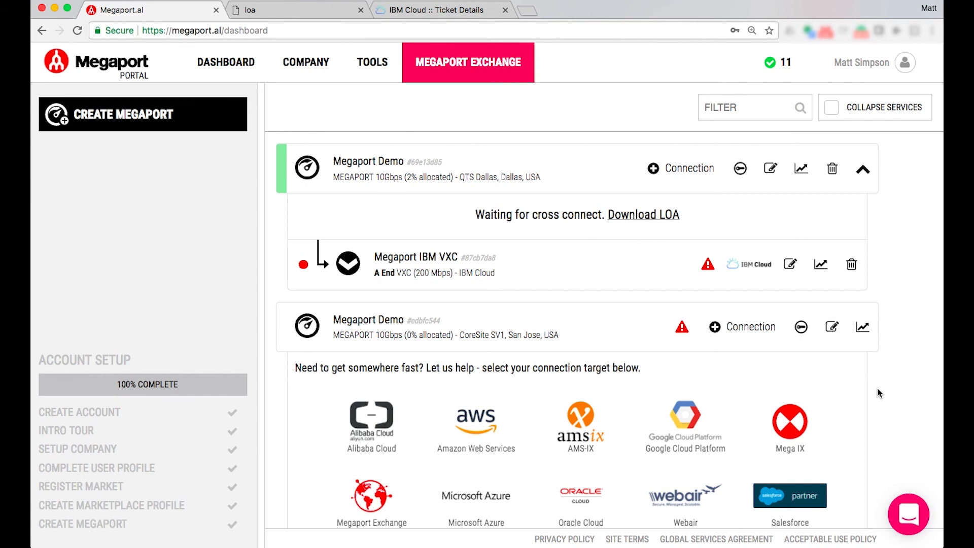